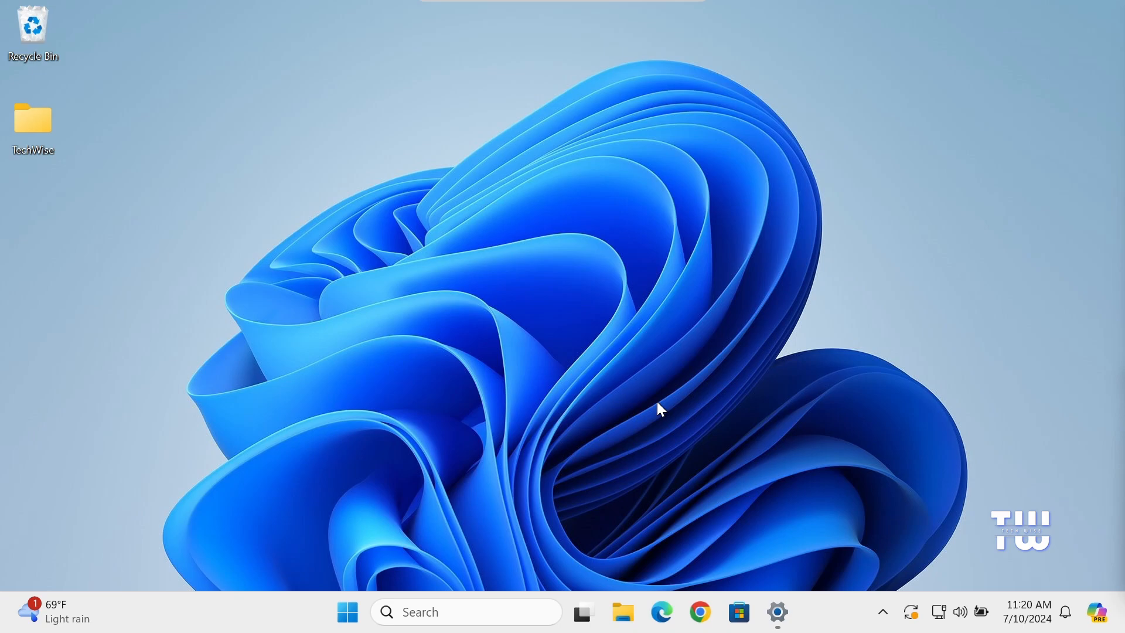
- View Microsoft Edge's options under Apps > Installed apps, where Uninstall is greyed out, then close Settings
click(777, 612)
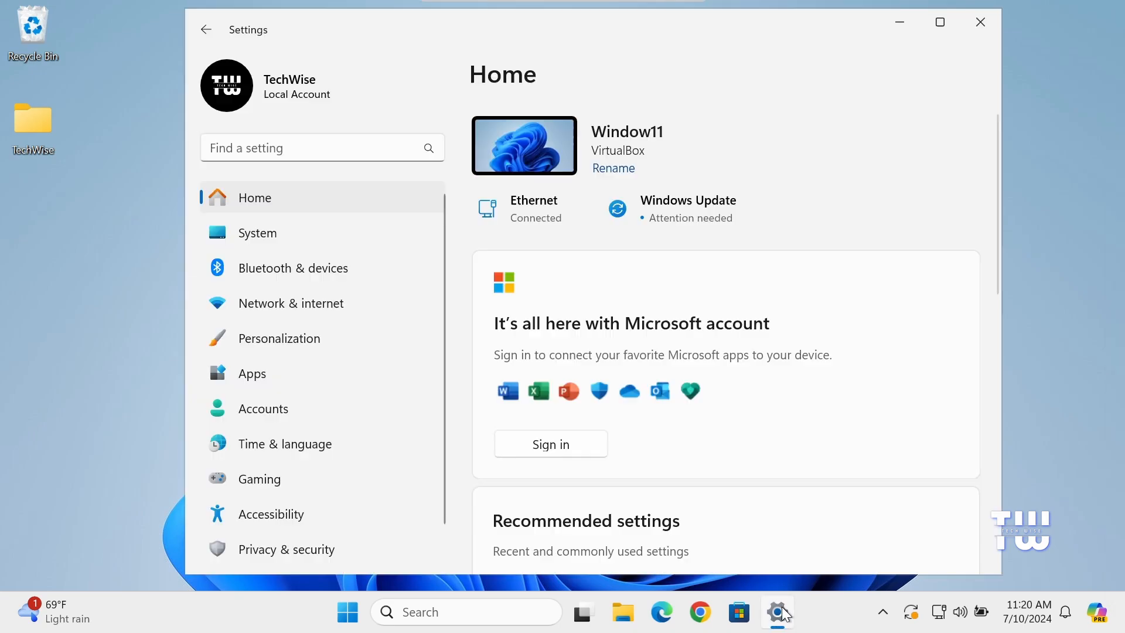
click(252, 372)
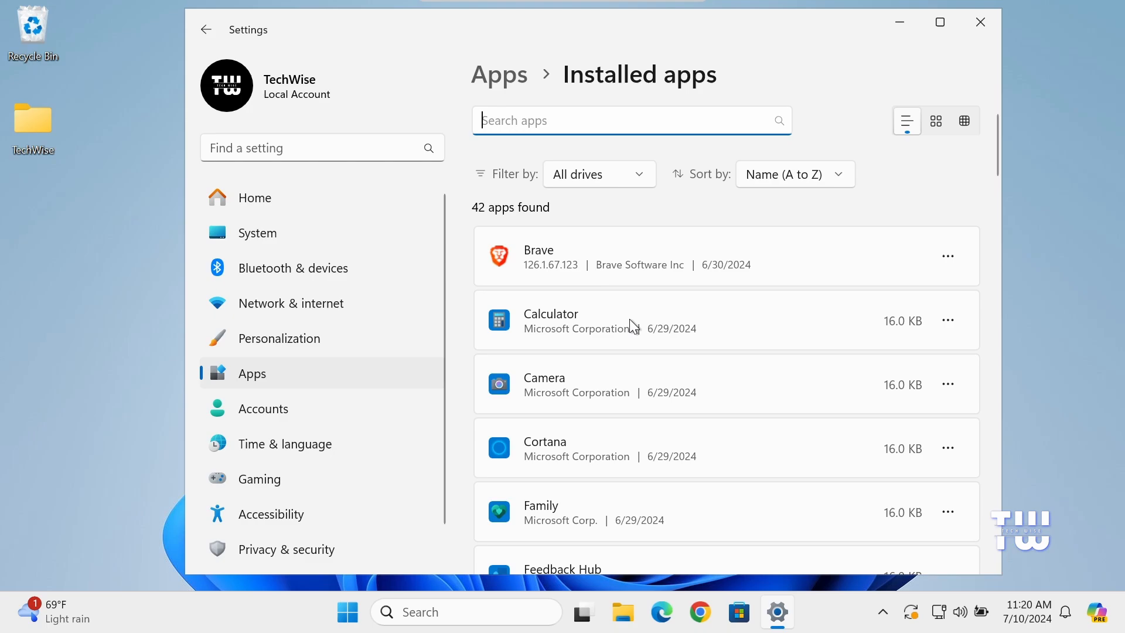
scroll(down, 3)
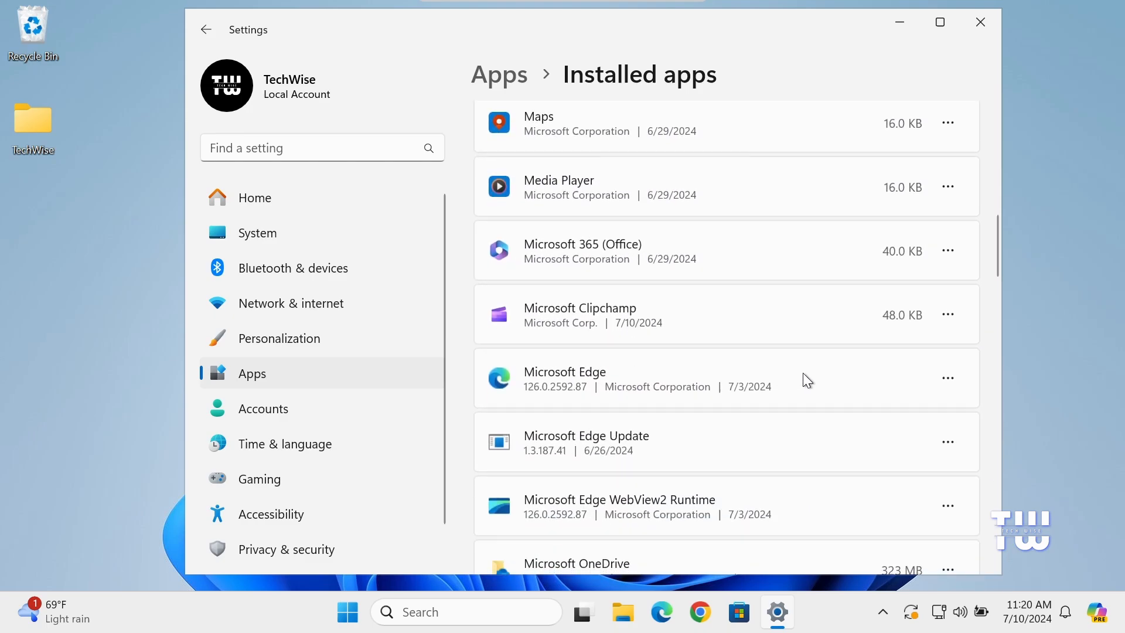
click(947, 379)
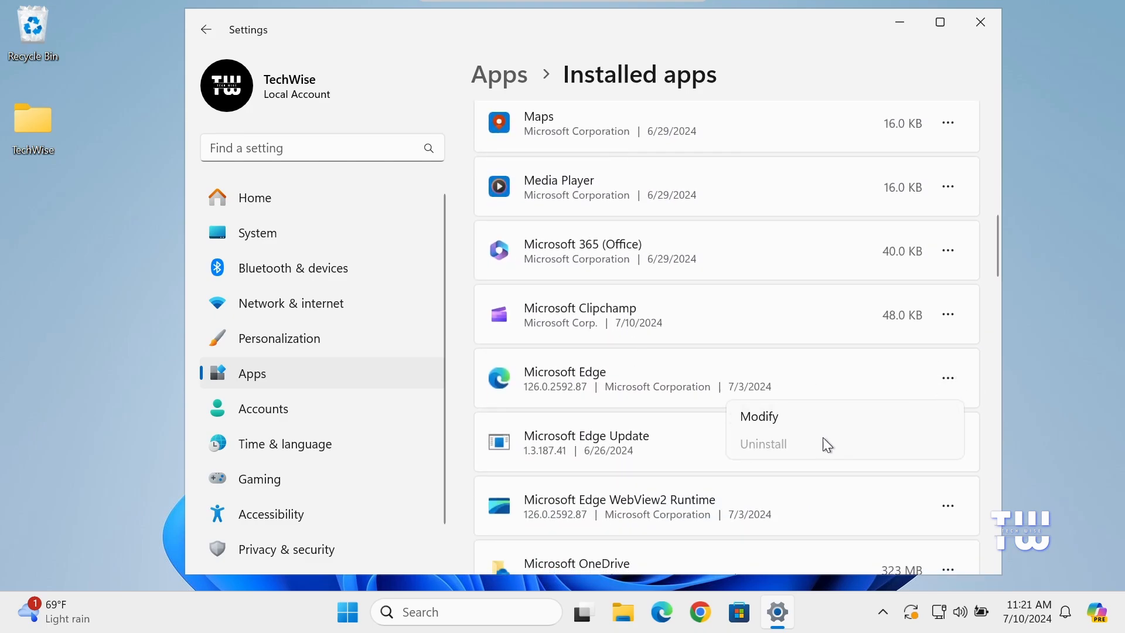
mouse_move(785, 452)
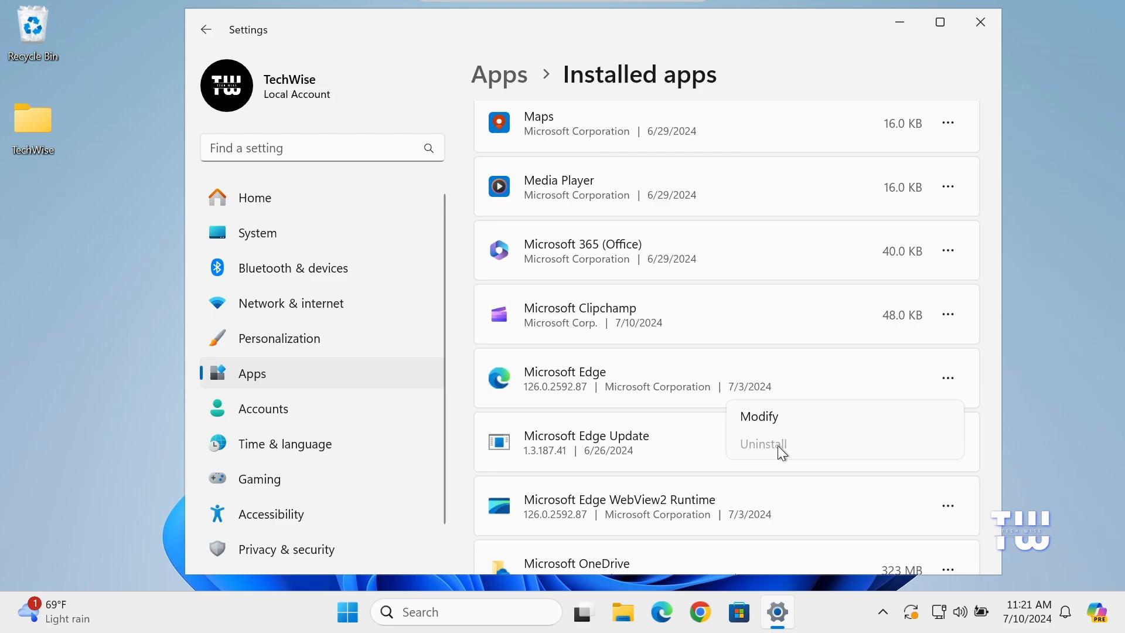
mouse_move(906, 75)
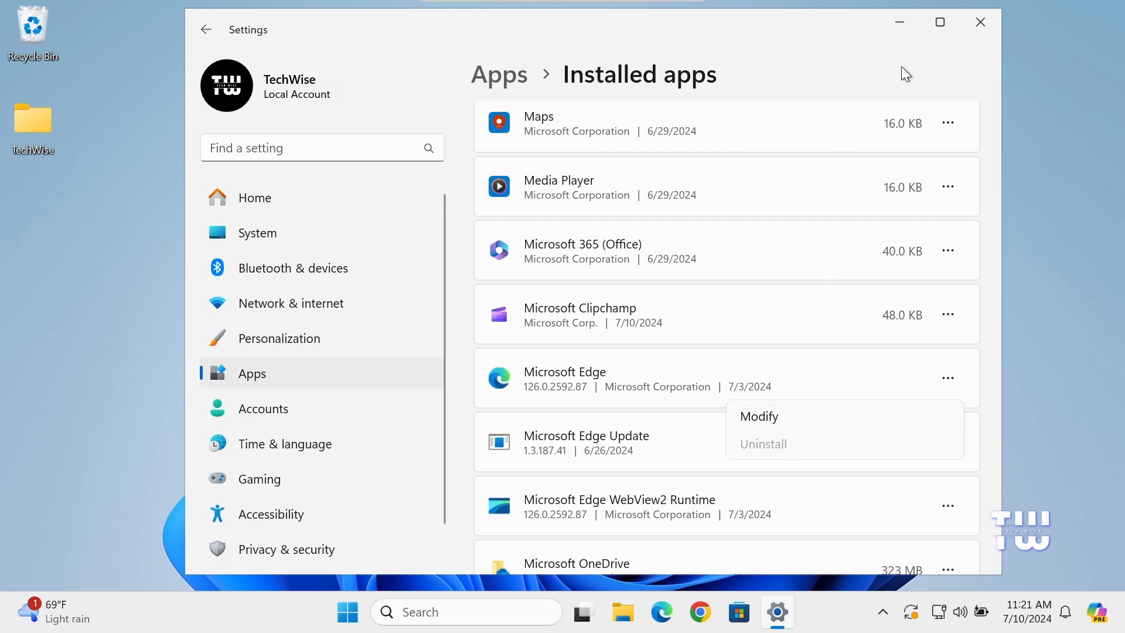
click(980, 22)
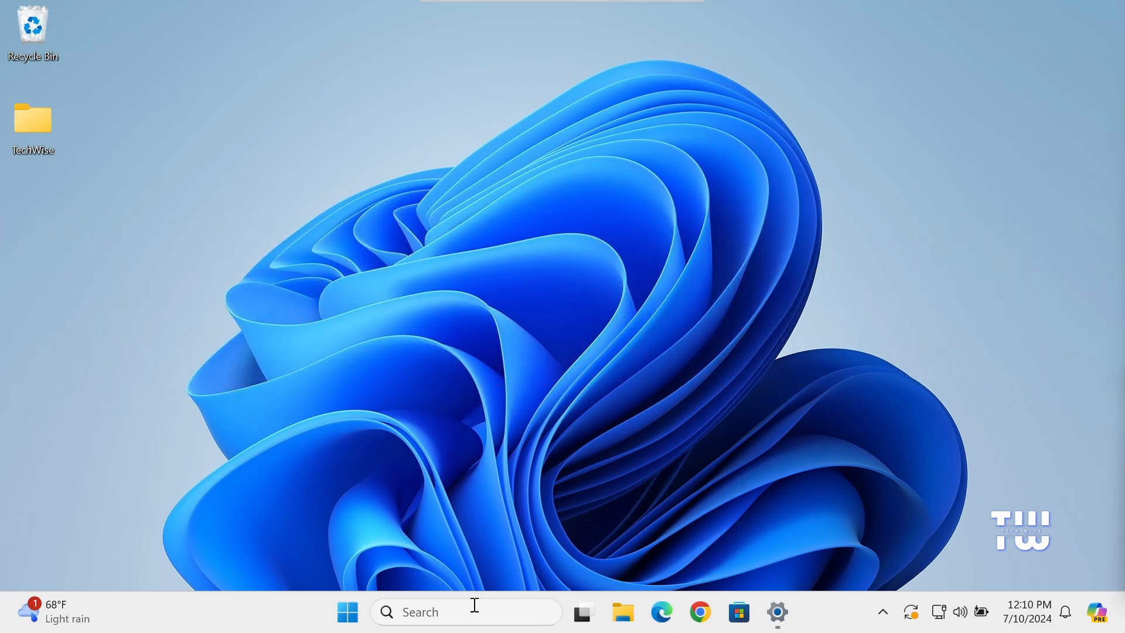
- Launch Registry Editor via taskbar search ('re') and accept the User Account Control prompt
text(regi)
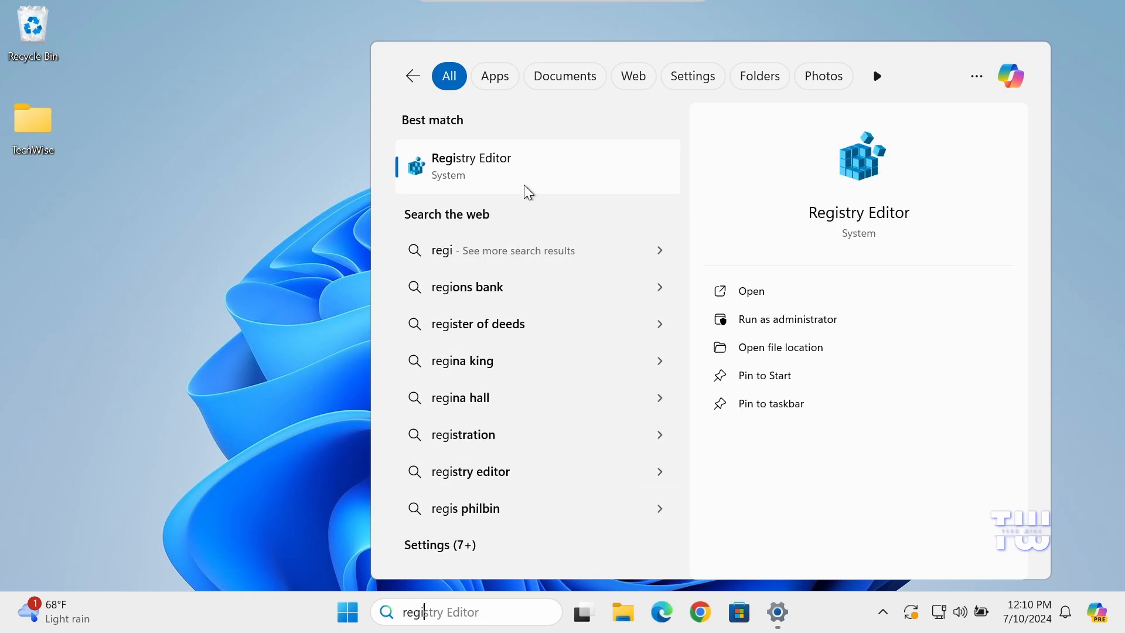
click(786, 318)
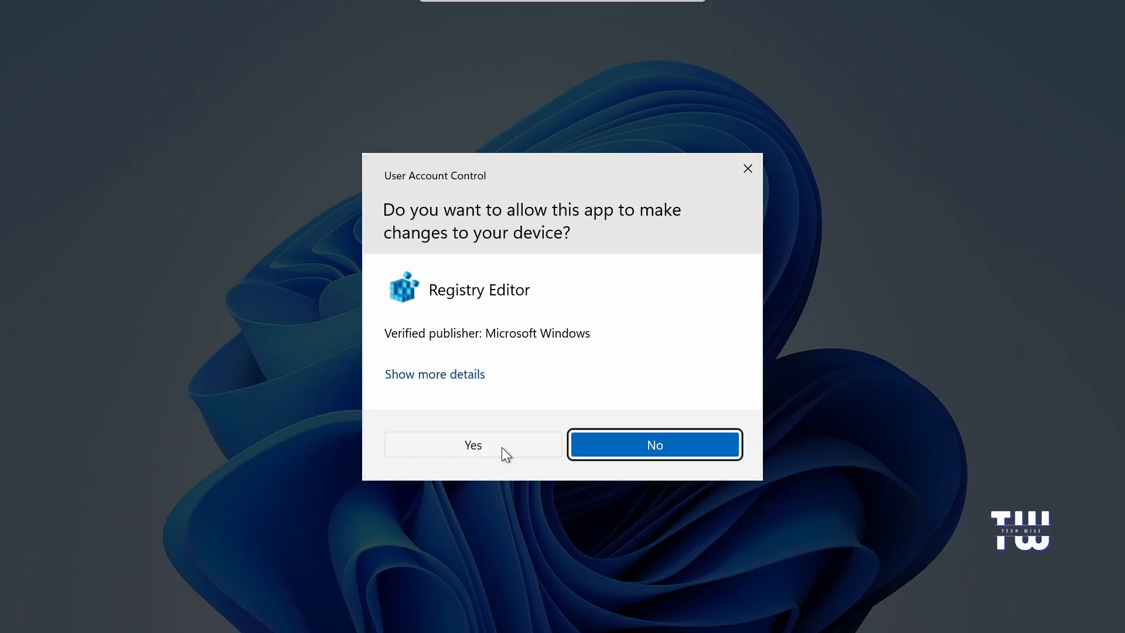
click(472, 446)
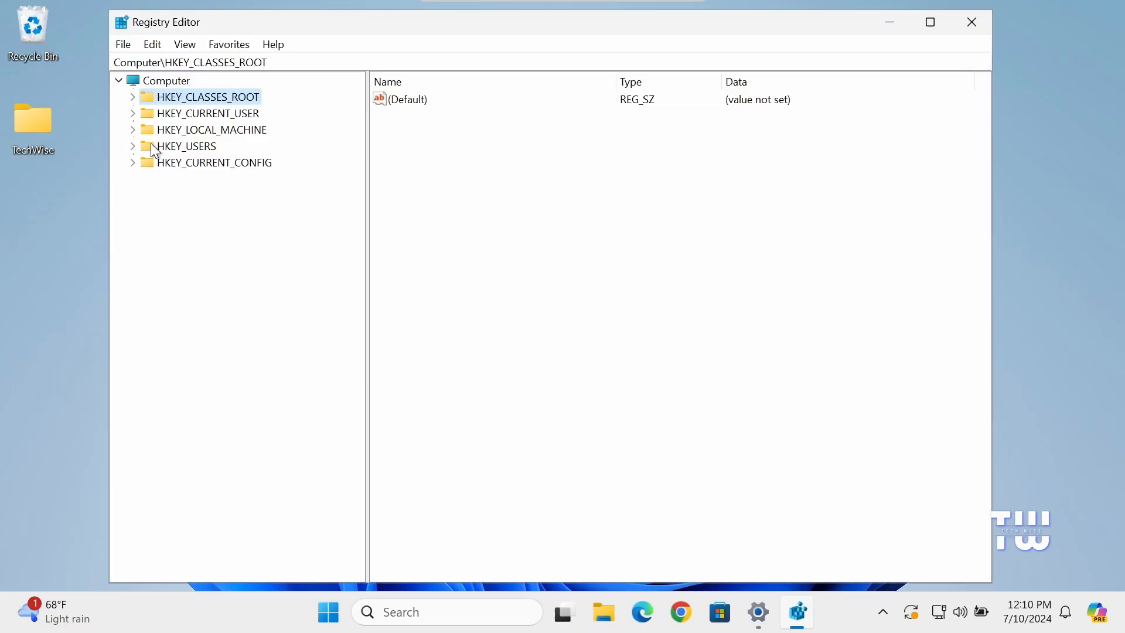
mouse_move(171, 138)
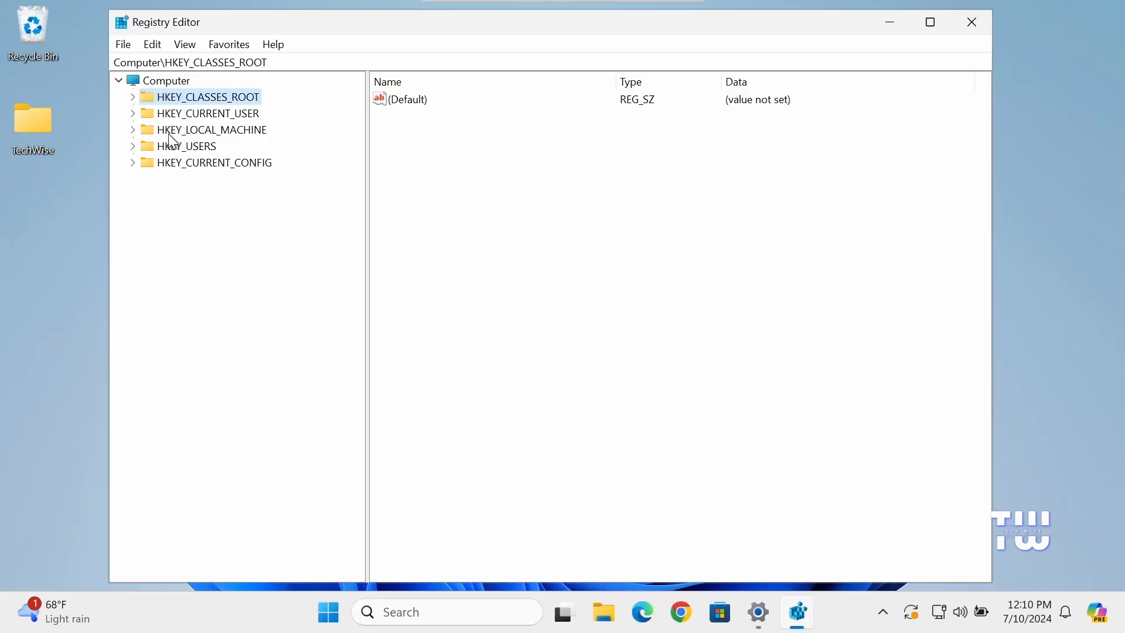
- Navigate HKEY_LOCAL_MACHINE\SOFTWARE\WOW6432Node\Microsoft\Windows\CurrentVersion\Uninstall to the Microsoft Edge key's values
click(212, 130)
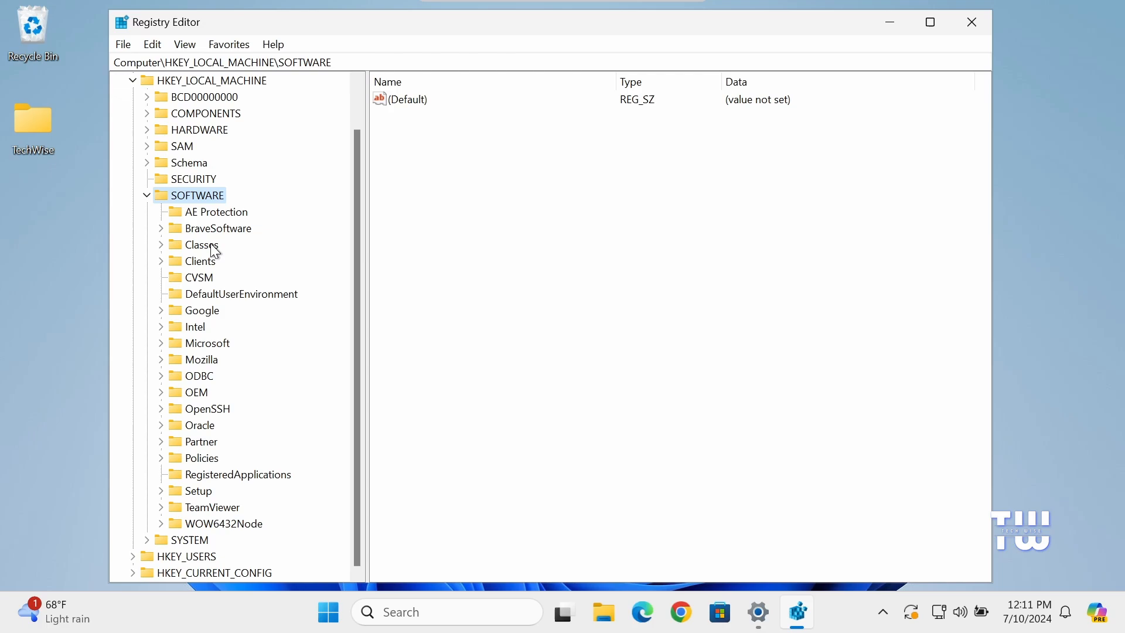
mouse_move(228, 335)
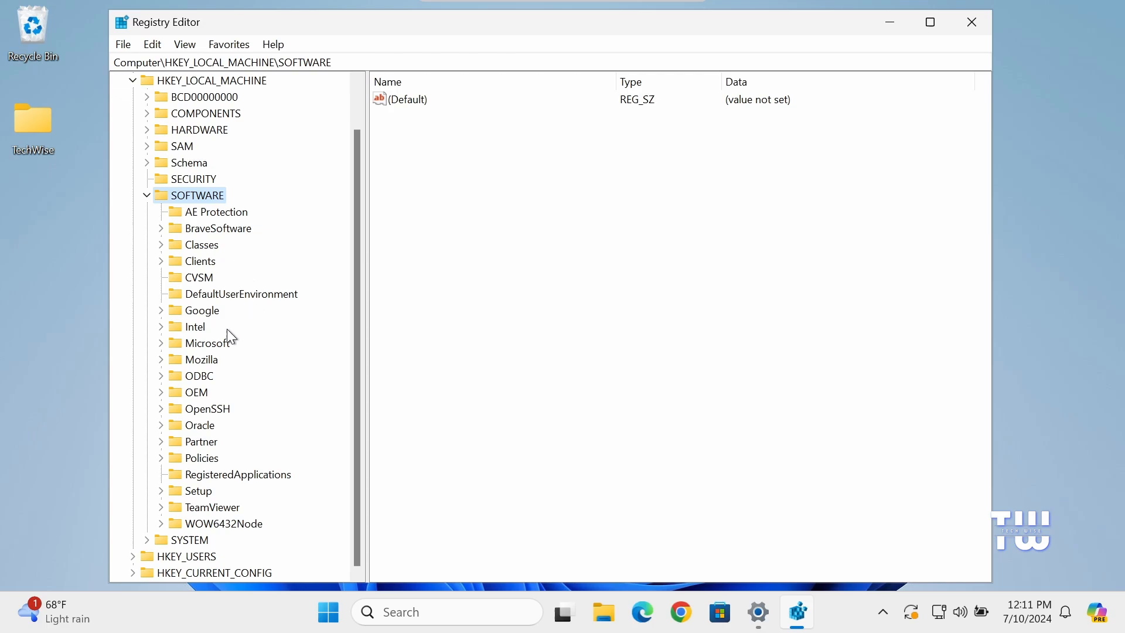
mouse_move(236, 350)
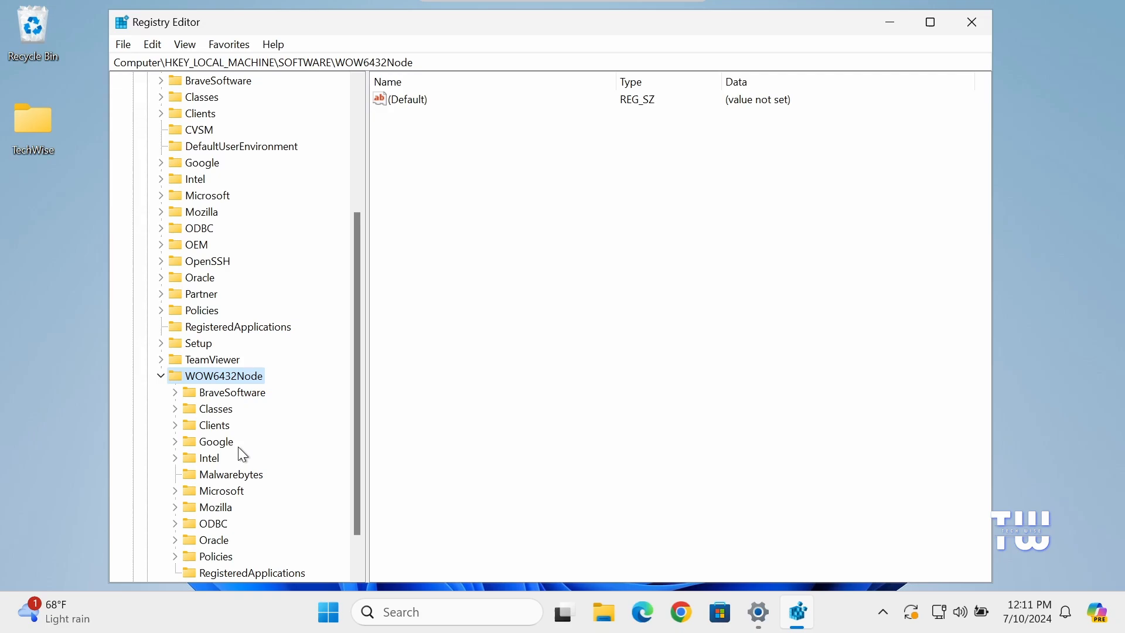
click(223, 491)
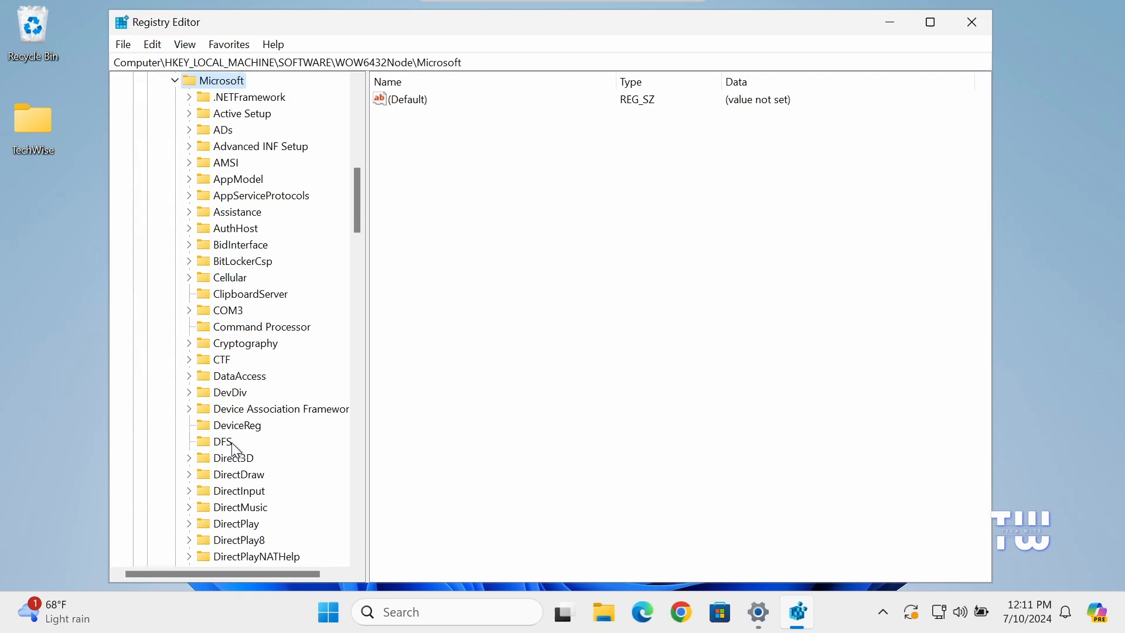
click(236, 358)
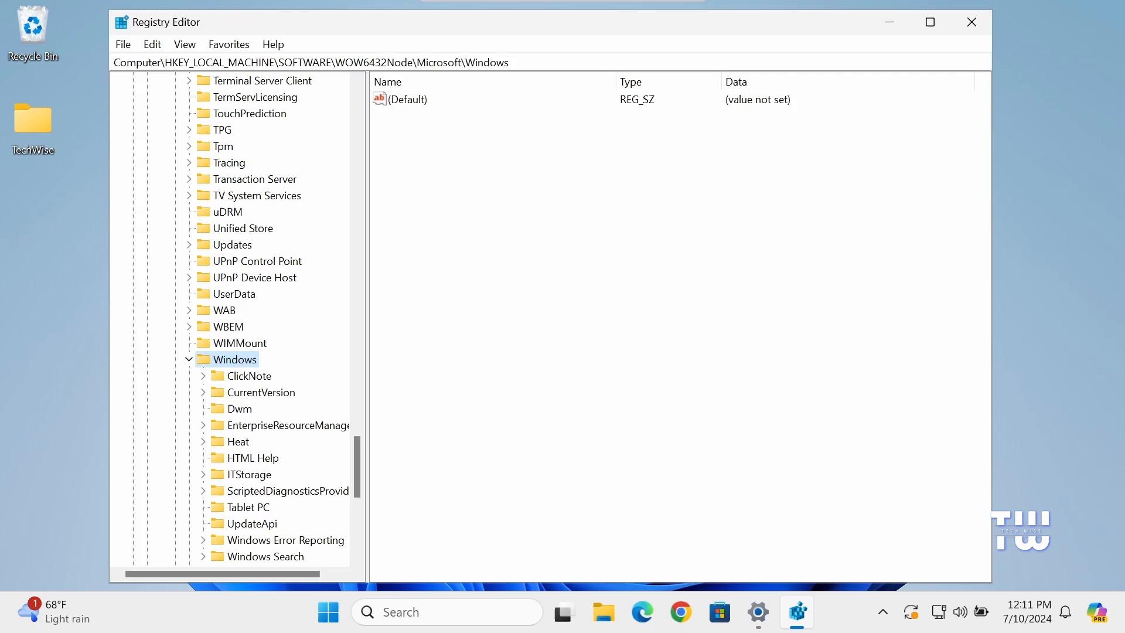
scroll(down, 3)
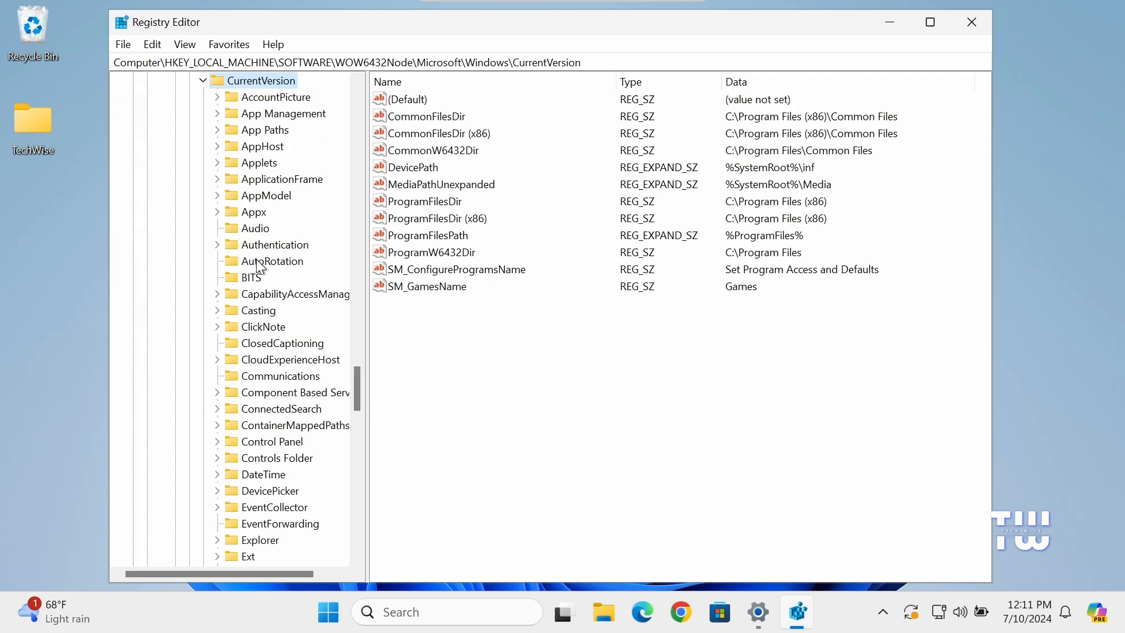
click(261, 260)
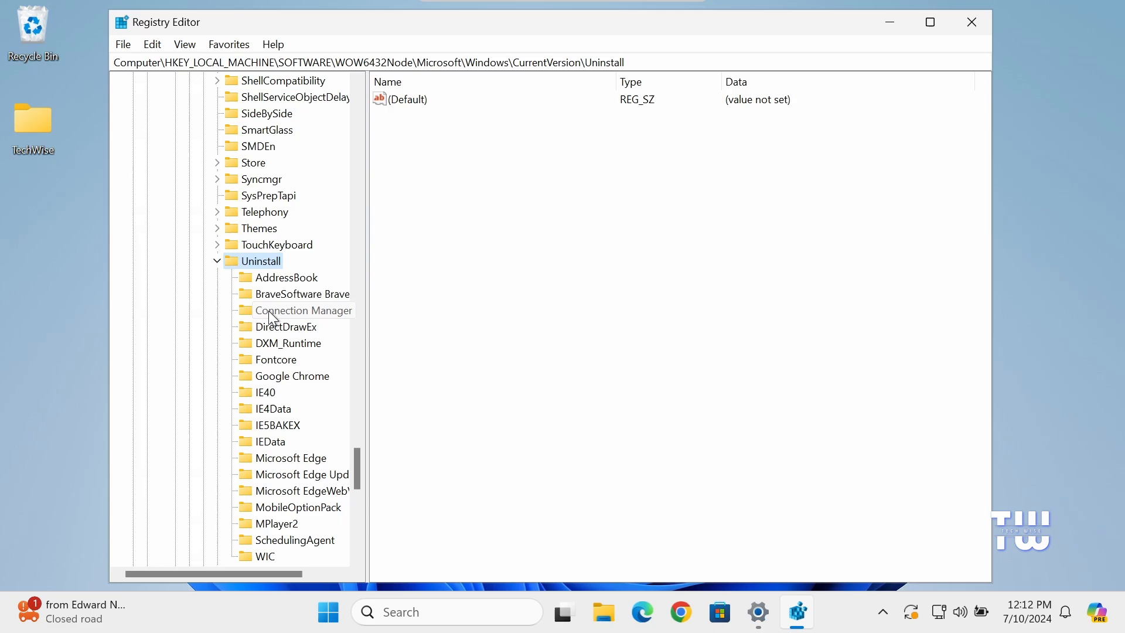
scroll(down, 3)
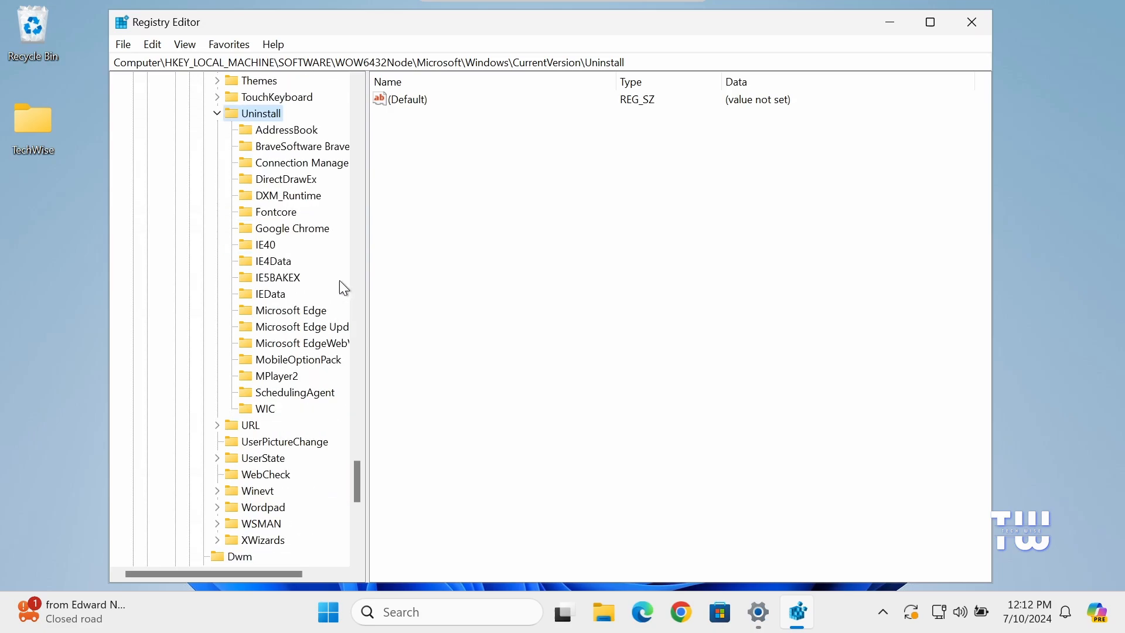
click(292, 310)
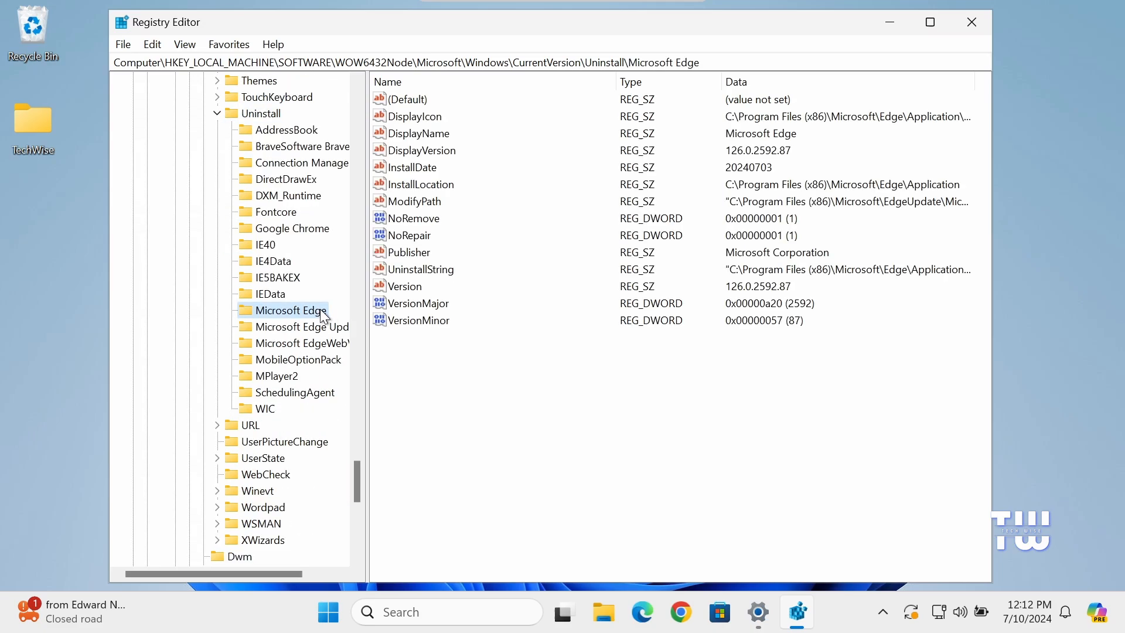
mouse_move(447, 349)
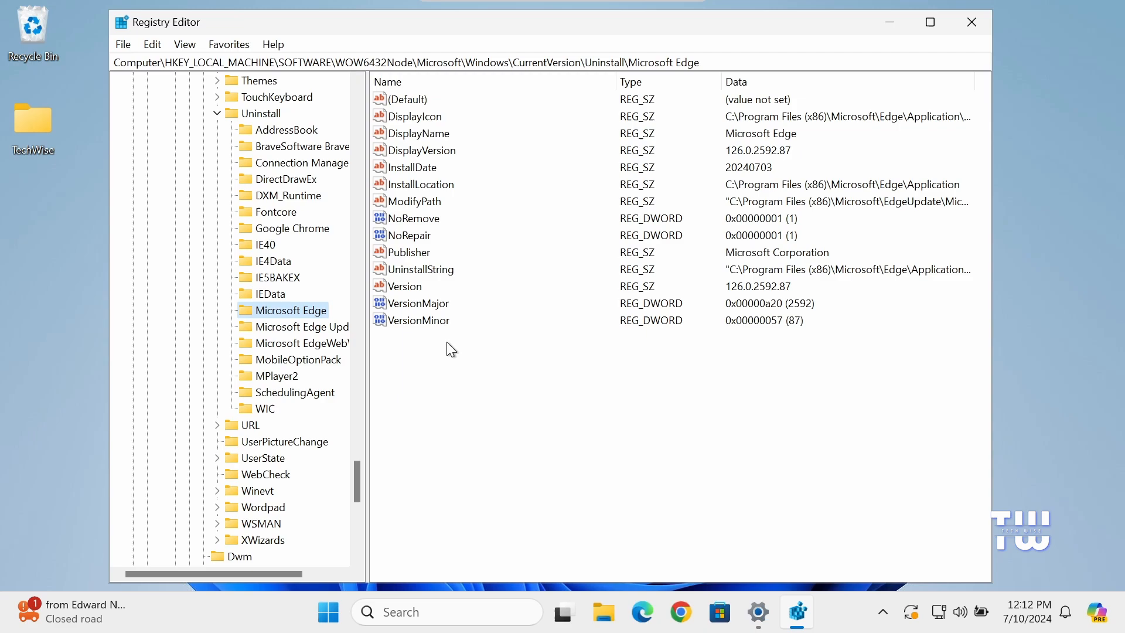
mouse_move(459, 347)
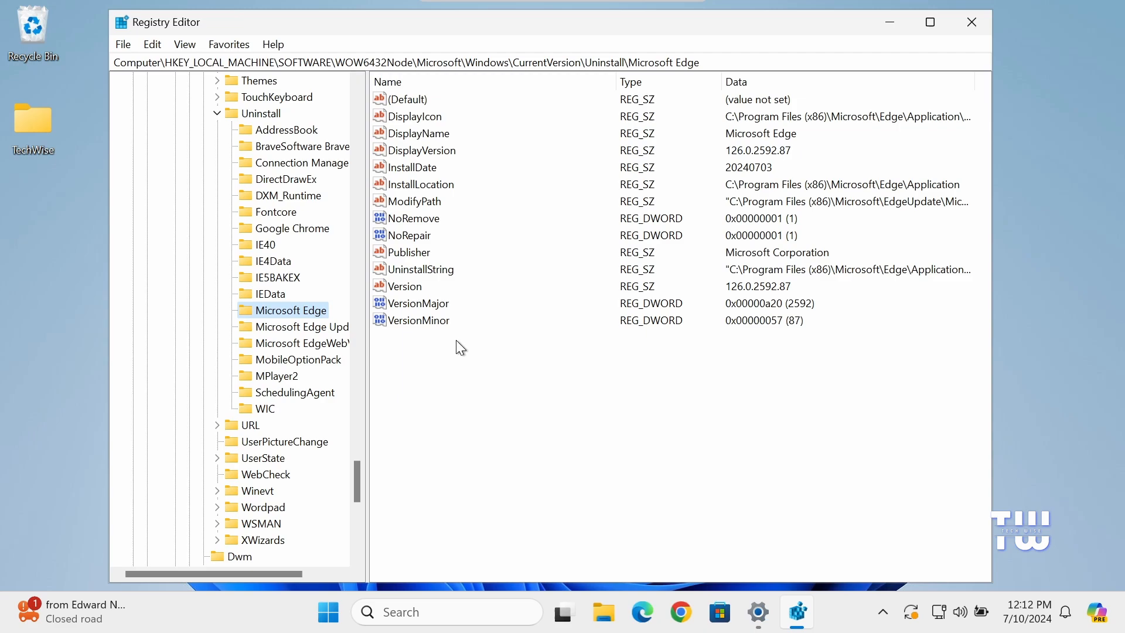
- Set Microsoft Edge's NoRemove DWORD value to 0 and close Registry Editor
click(413, 218)
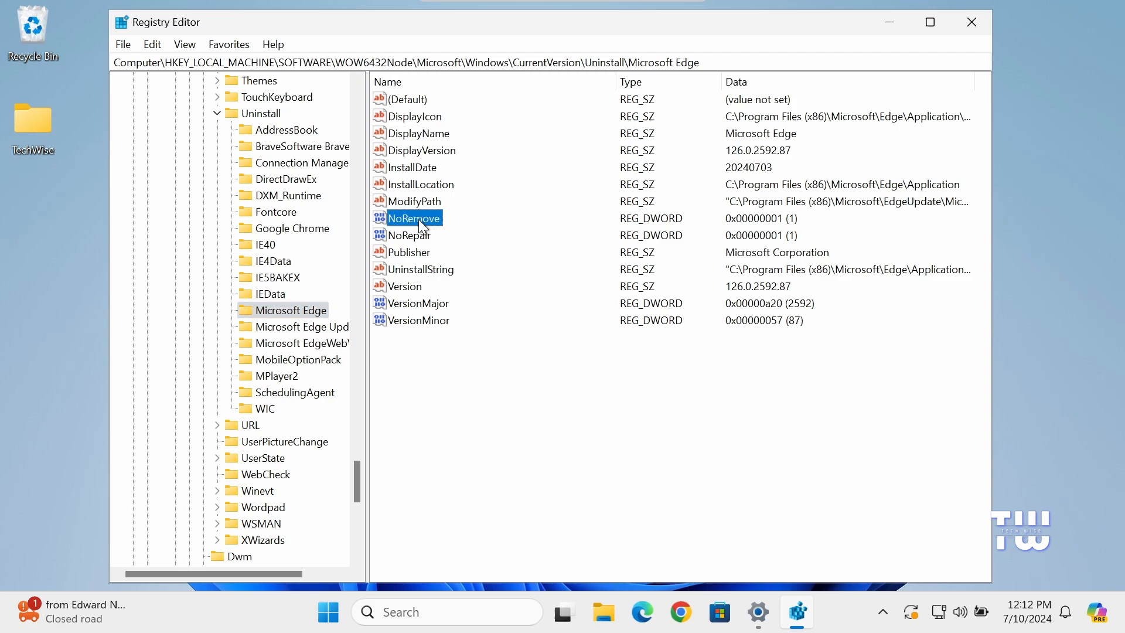
double_click(411, 218)
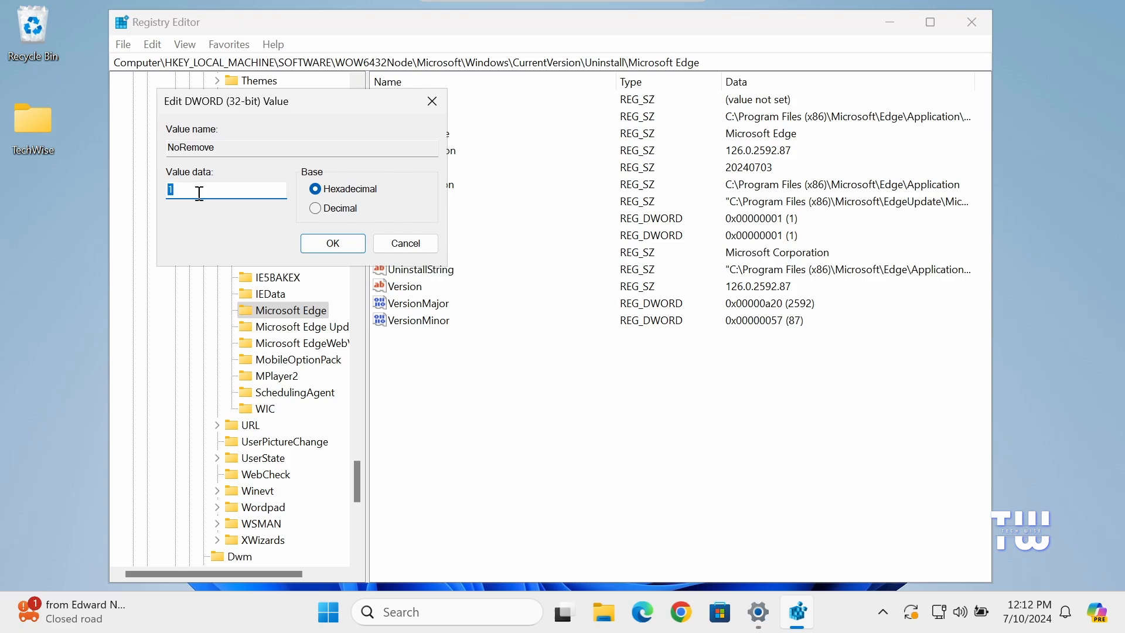
text(0)
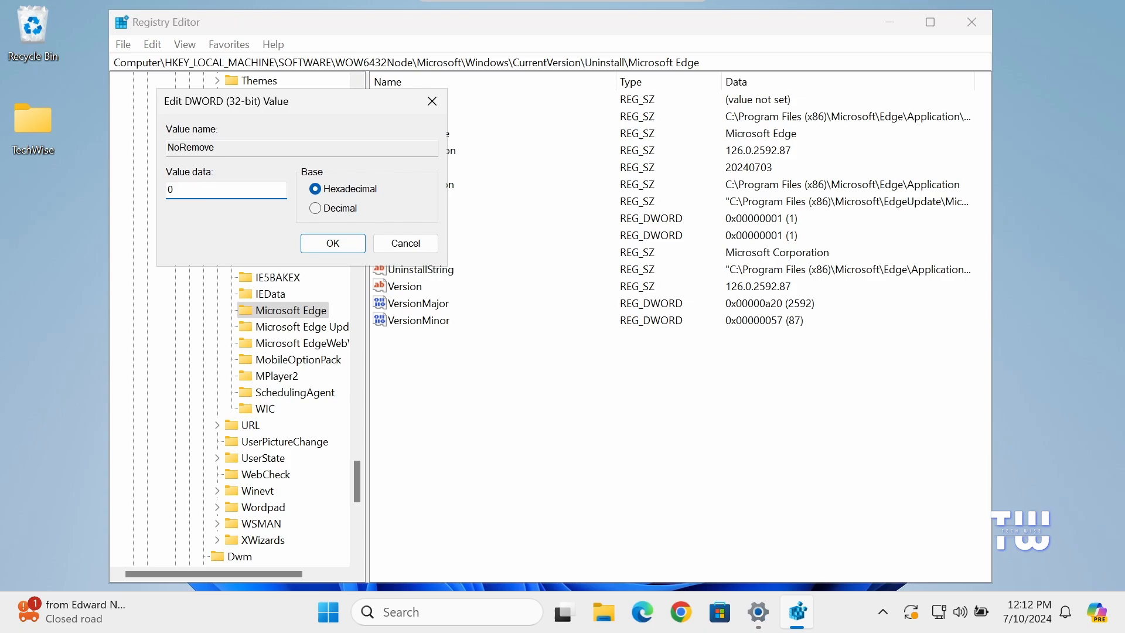
click(331, 243)
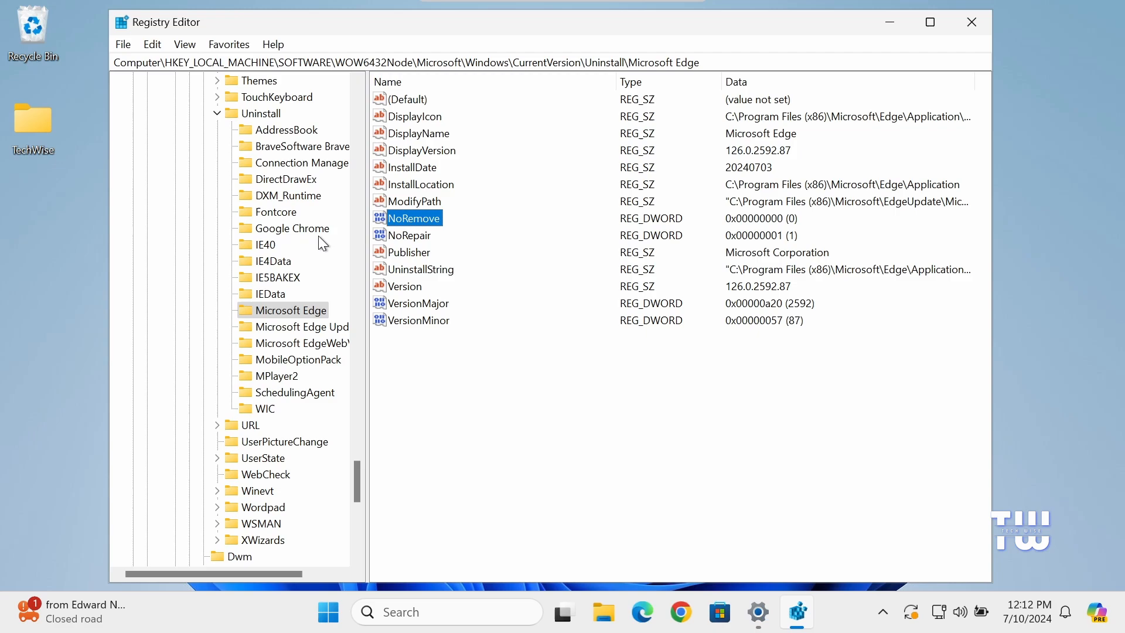
click(971, 21)
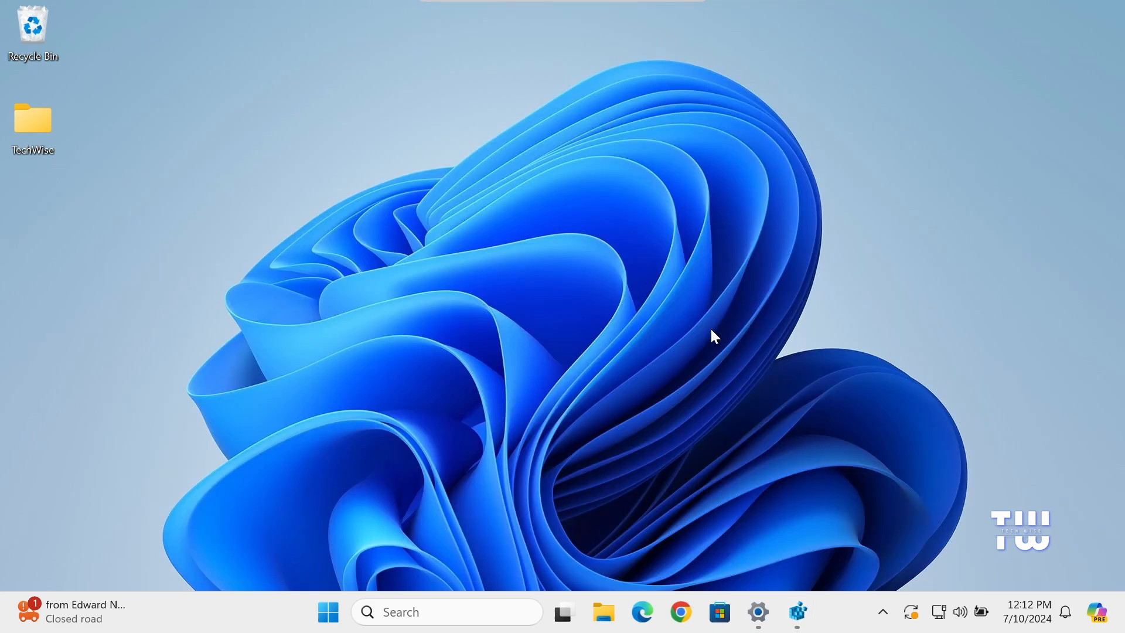
mouse_move(653, 465)
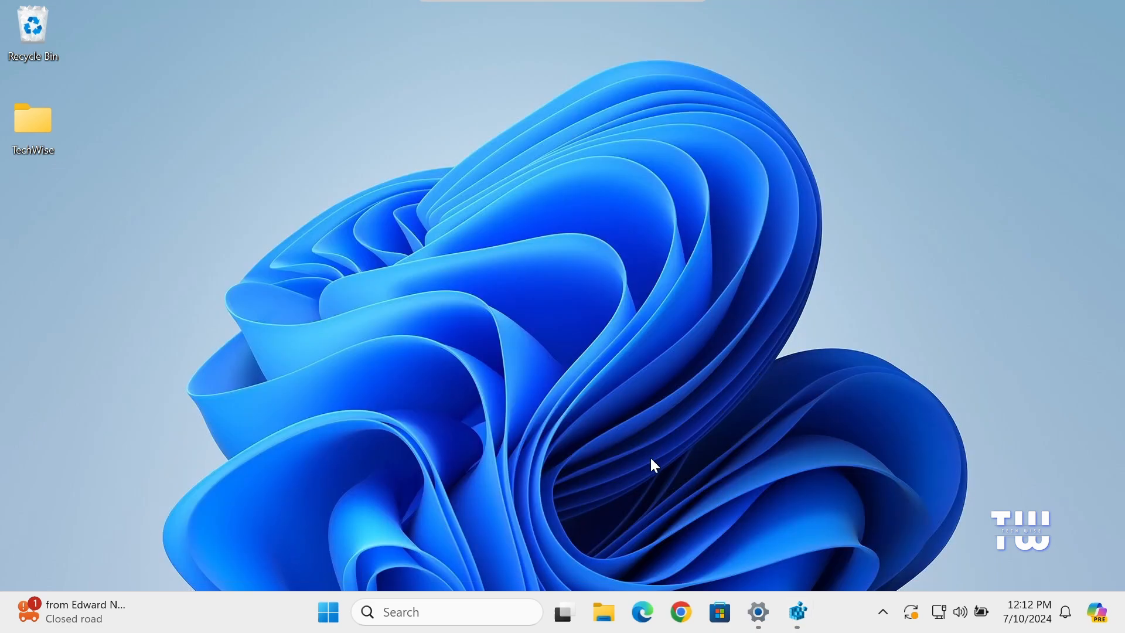
- Restart the computer from the Start menu and sign back in to the desktop
click(327, 612)
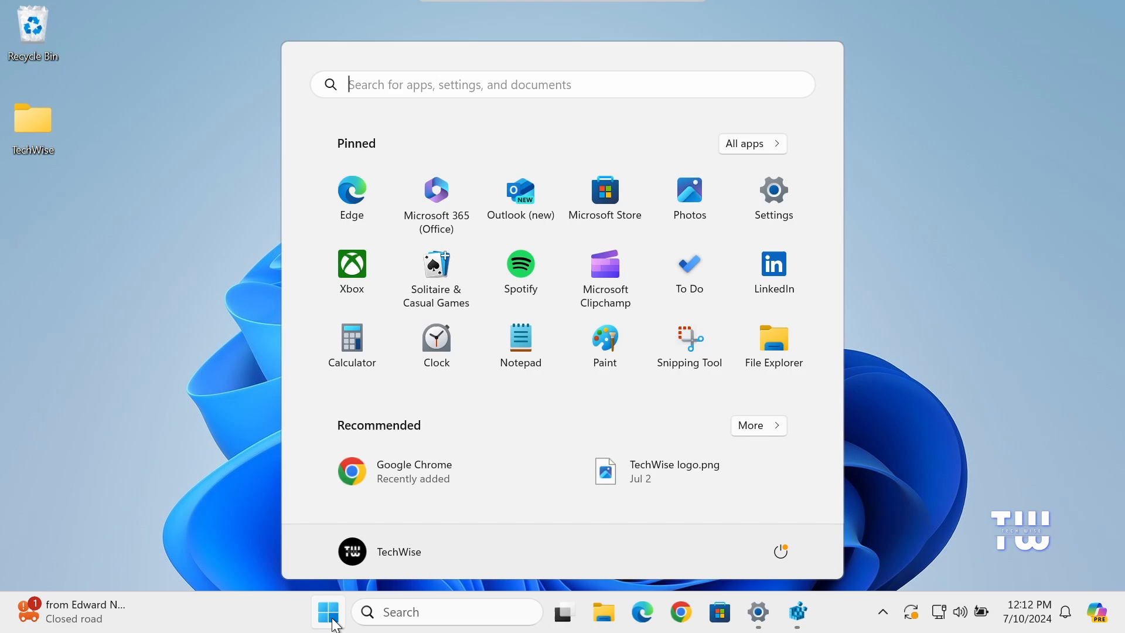
click(780, 551)
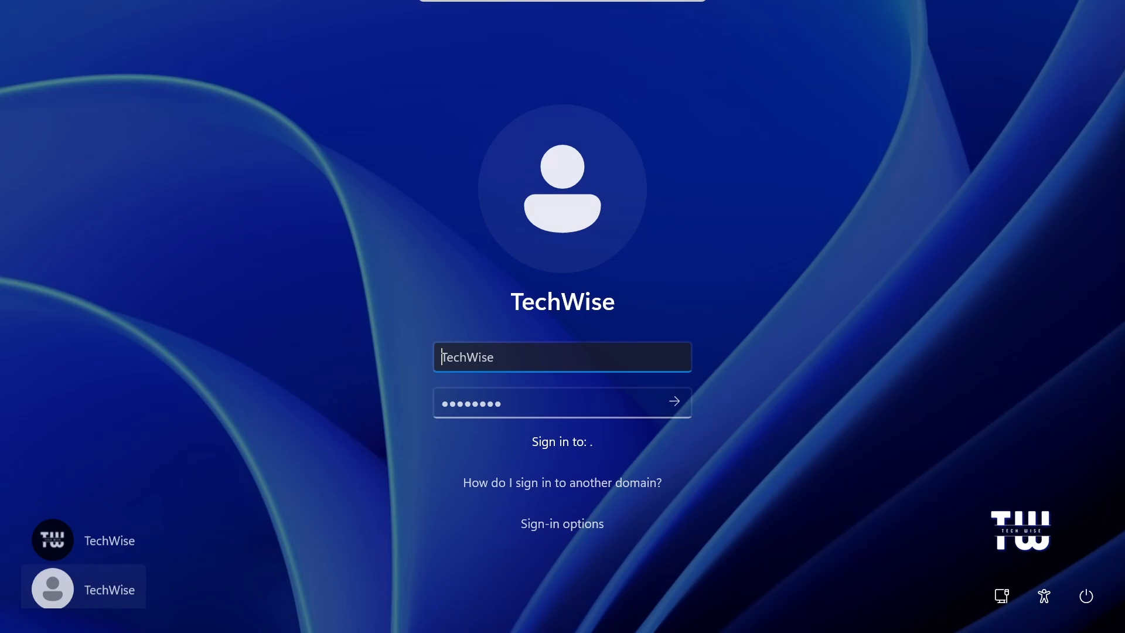
click(672, 400)
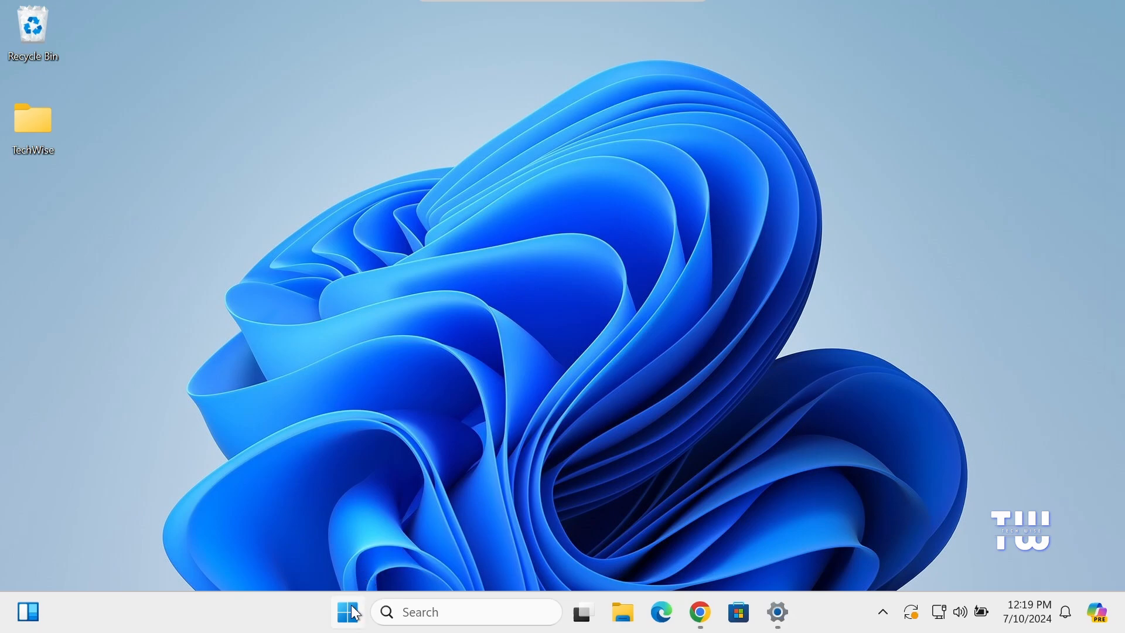
right_click(346, 612)
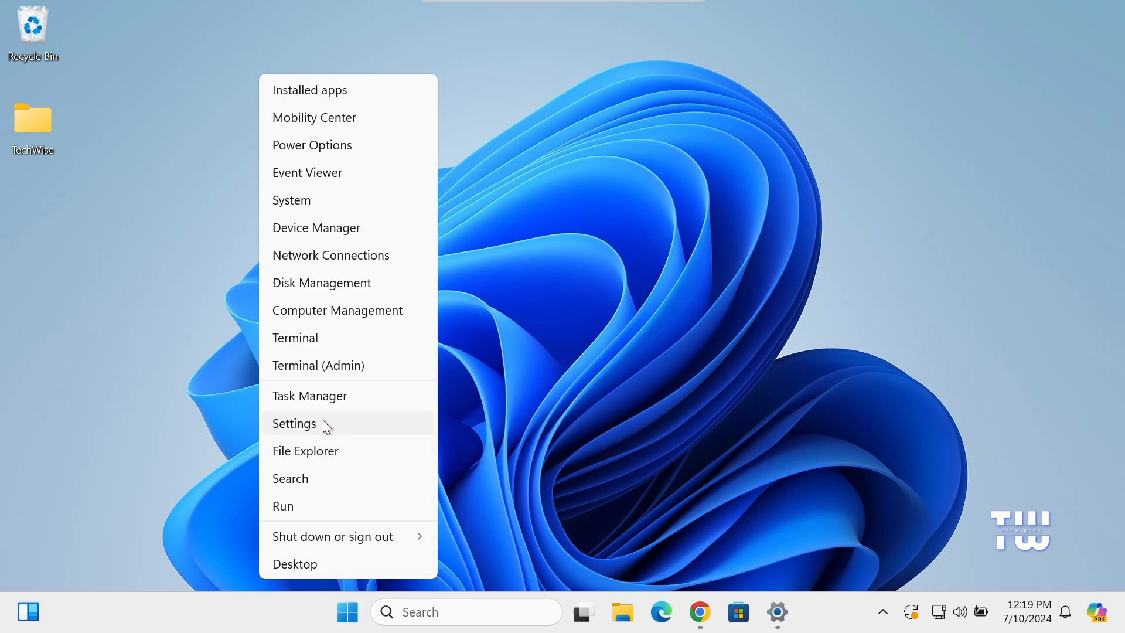
click(293, 423)
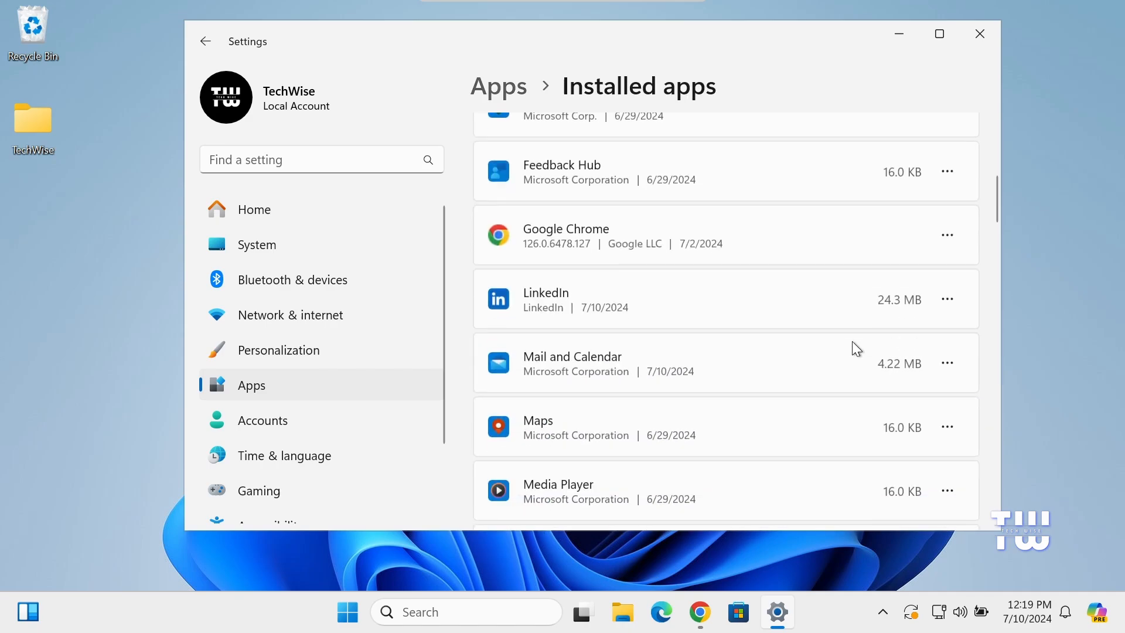
scroll(down, 3)
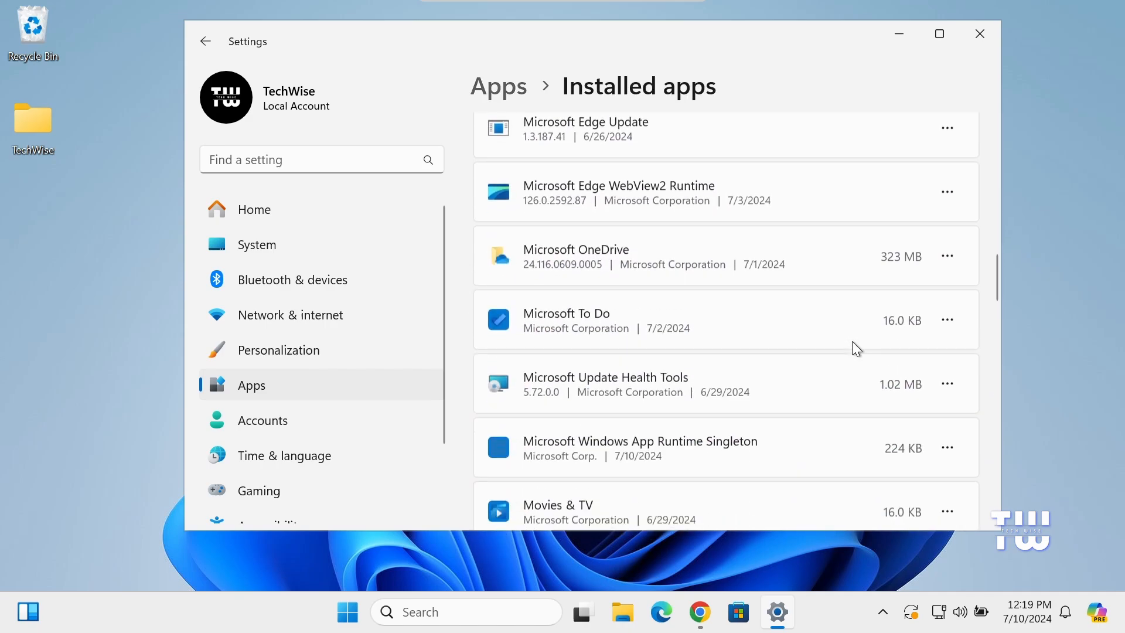
scroll(up, 3)
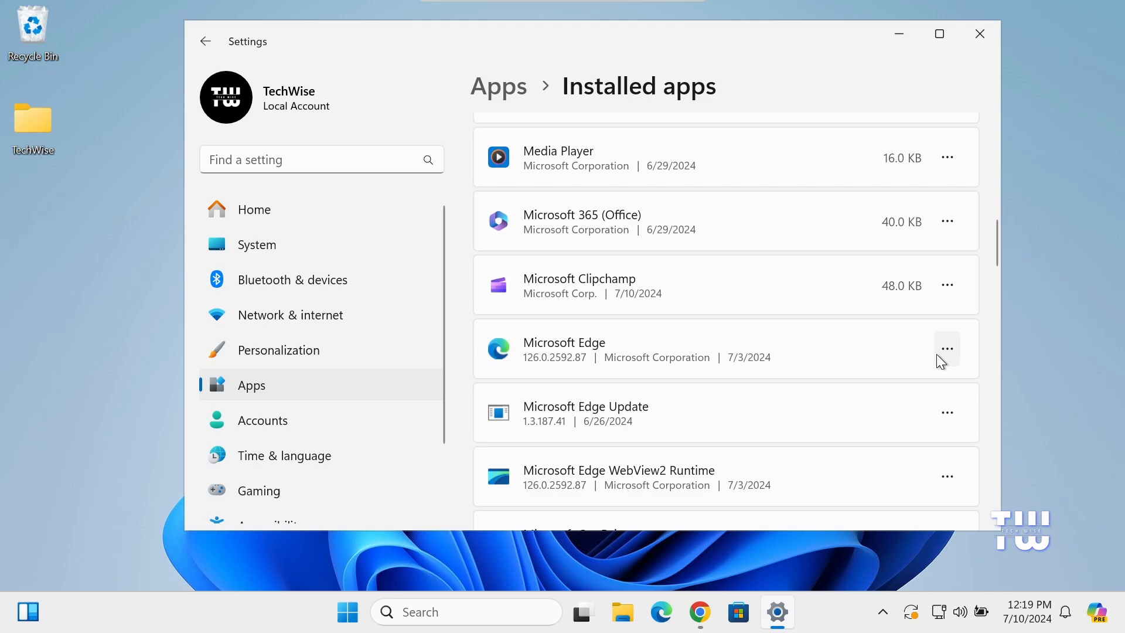
click(947, 348)
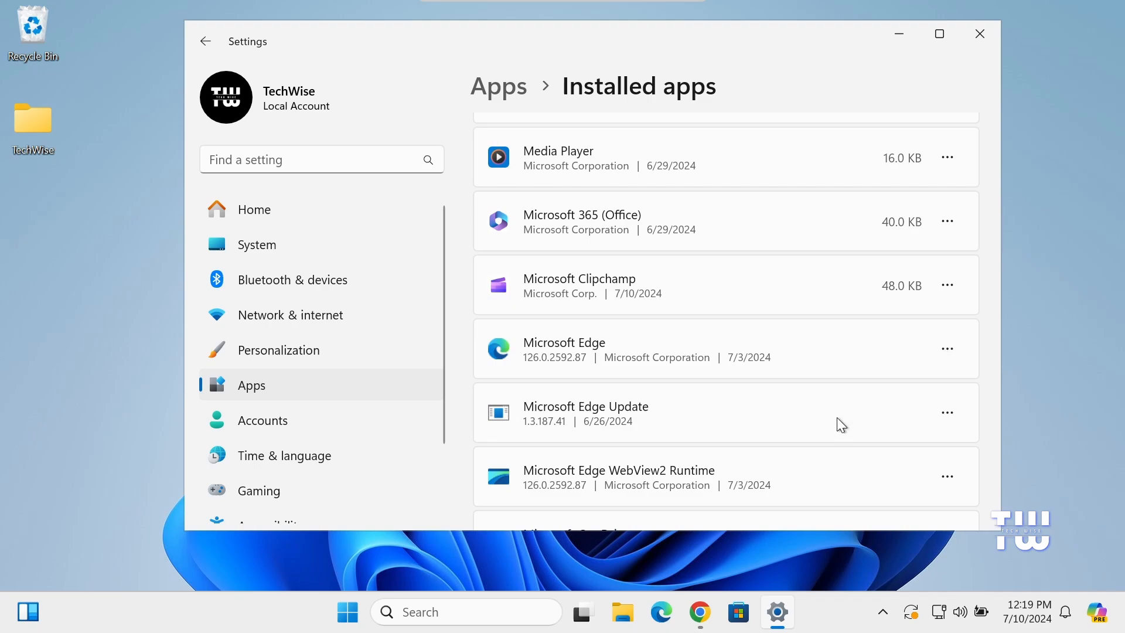
mouse_move(892, 443)
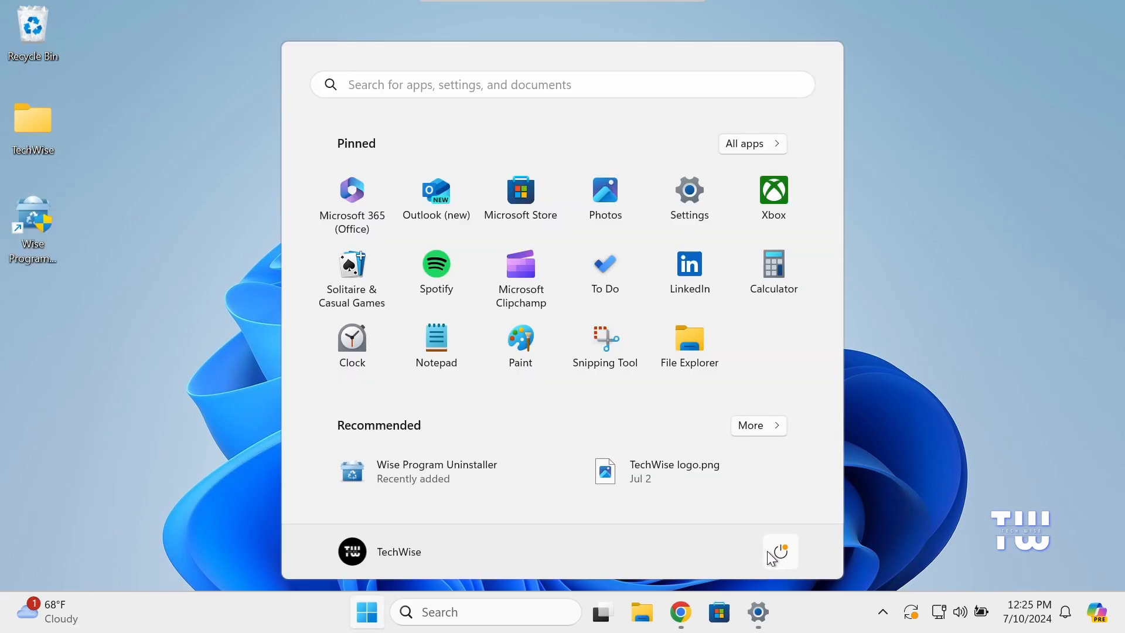
click(780, 552)
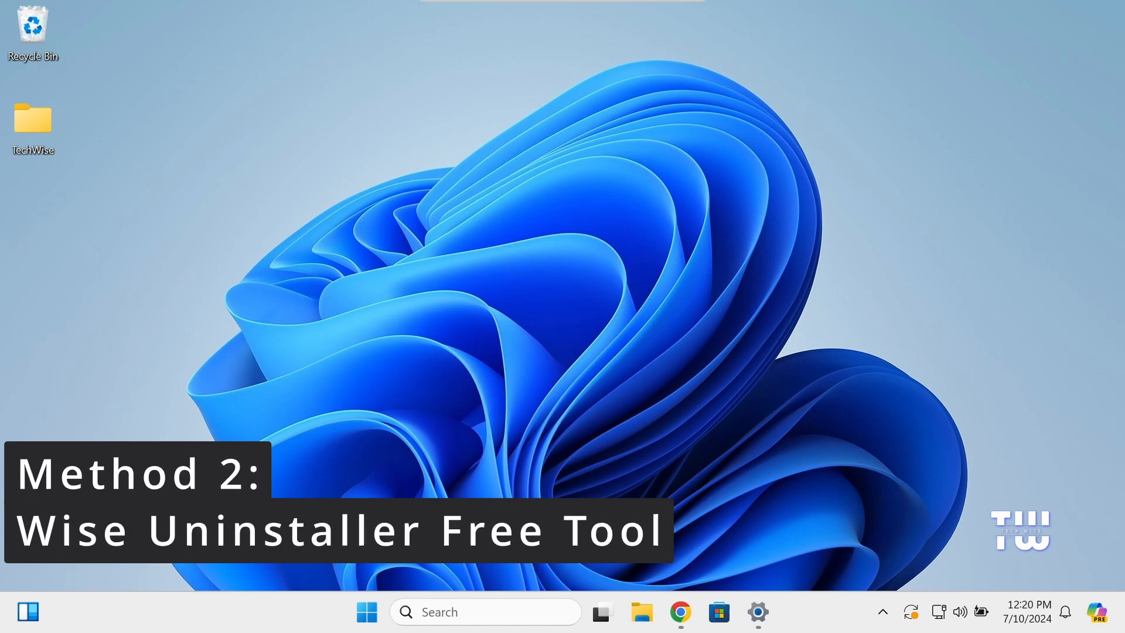
- Download the free Wise Program Uninstaller setup in Chrome and show WPUSetup_3.1.9.263.exe in Downloads
click(680, 611)
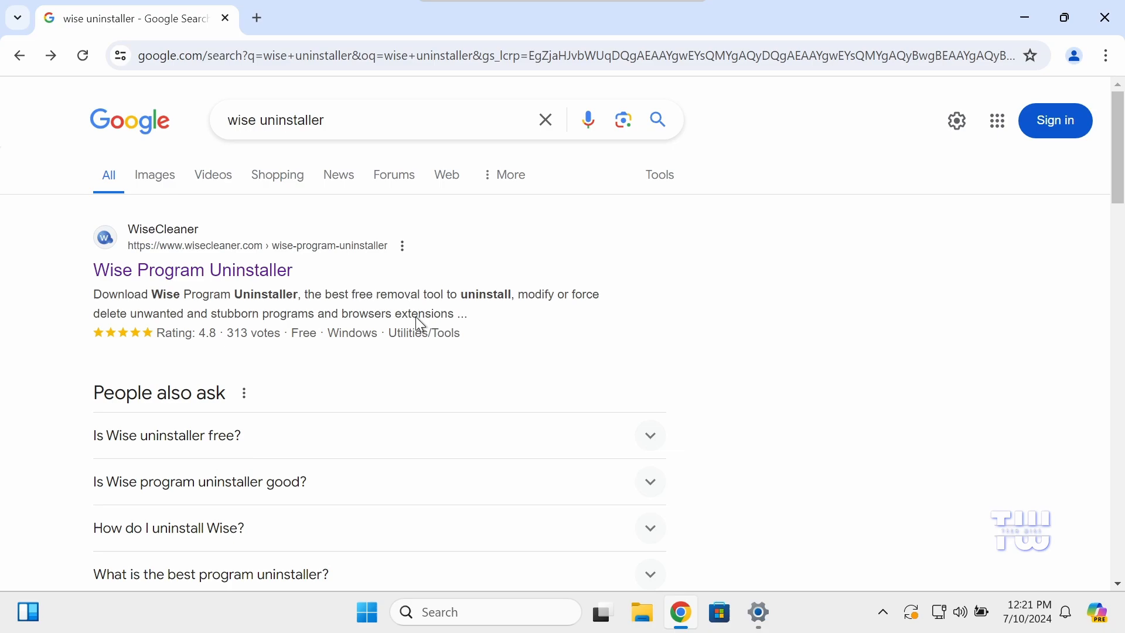
mouse_move(209, 266)
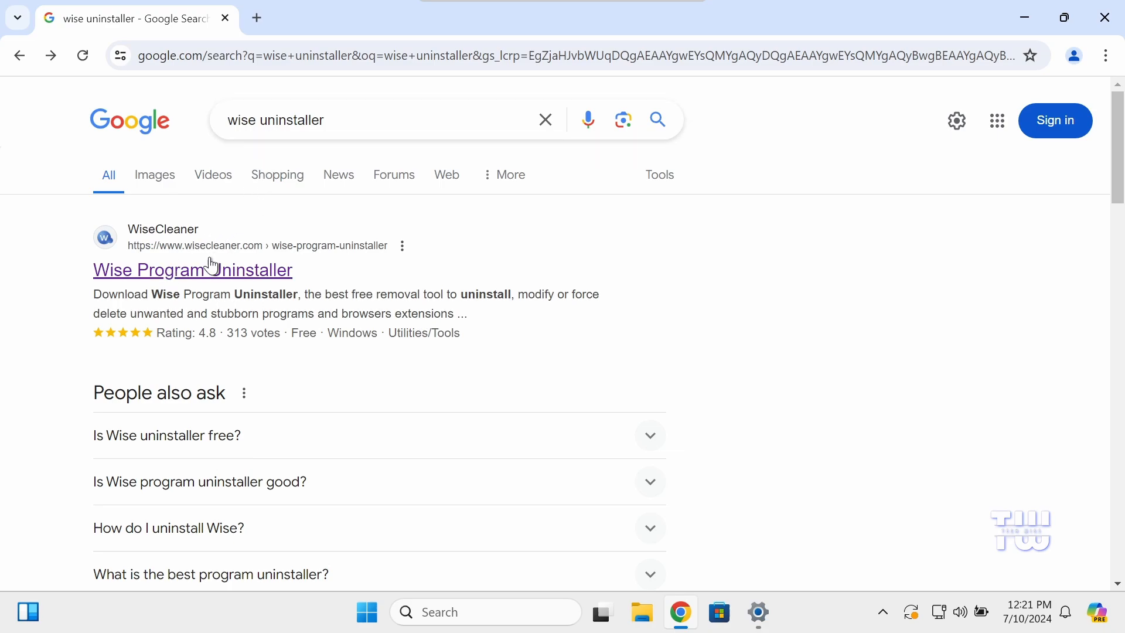
click(191, 270)
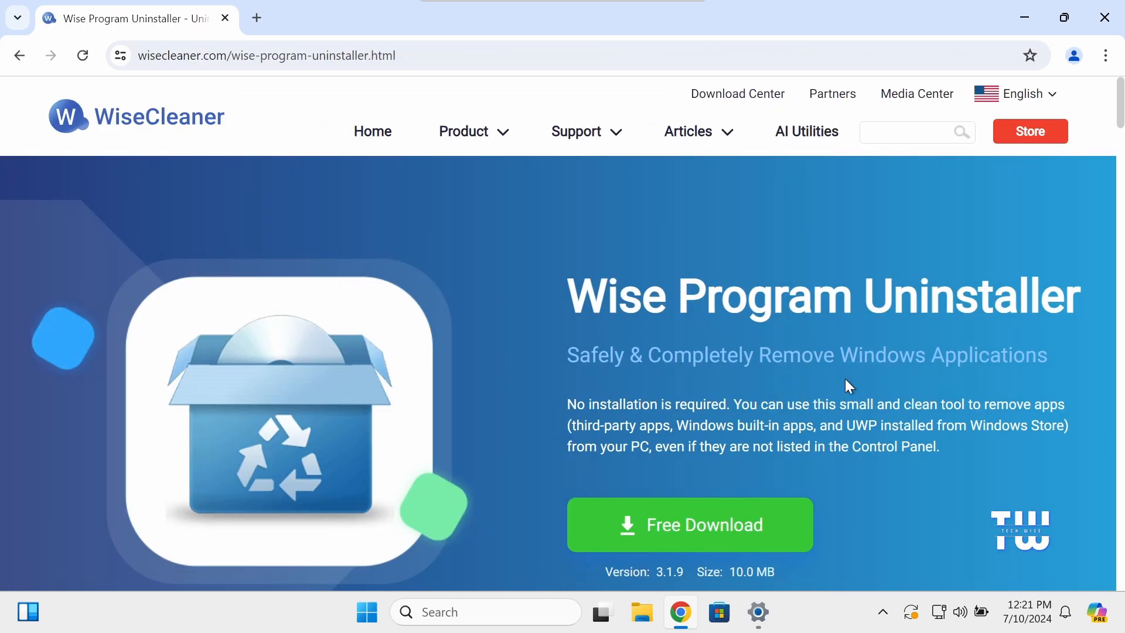
mouse_move(688, 531)
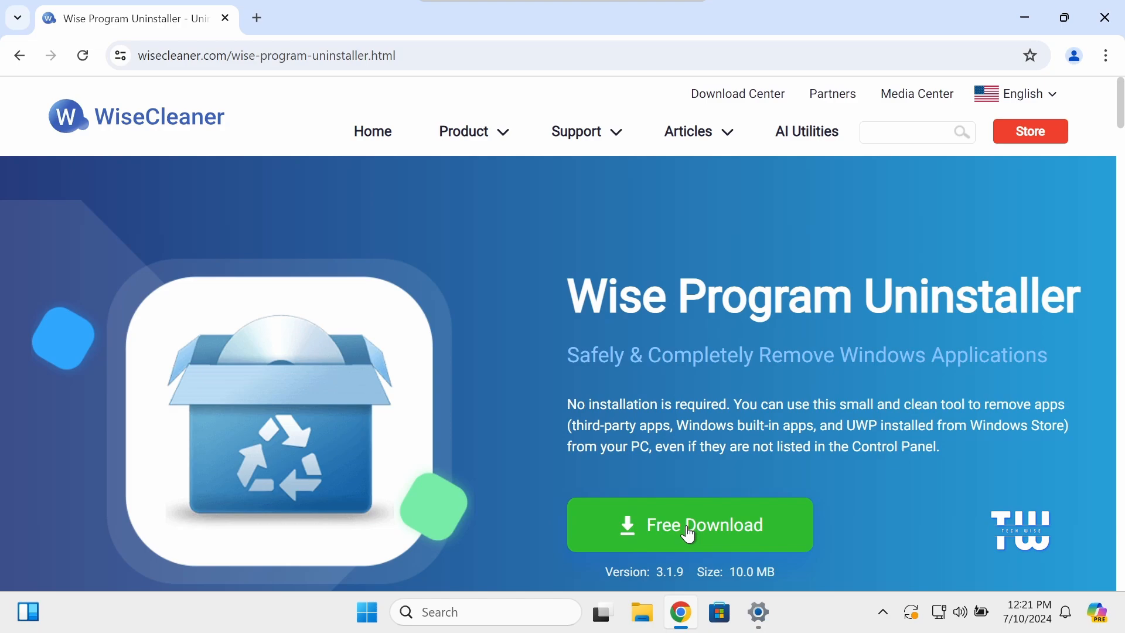
click(689, 525)
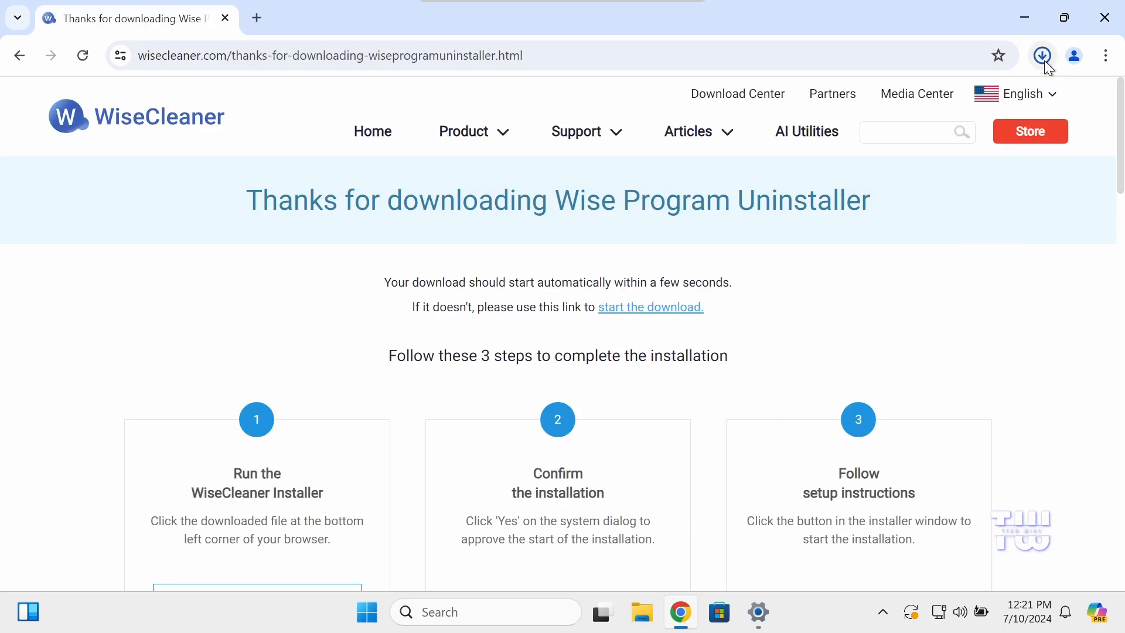
click(1041, 55)
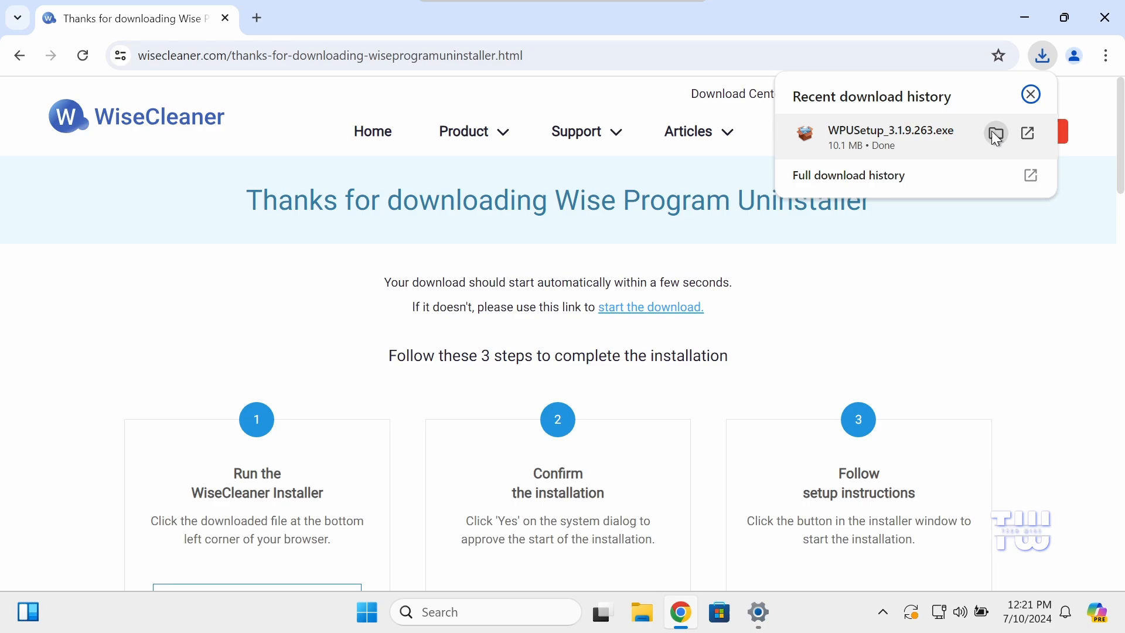
click(1026, 132)
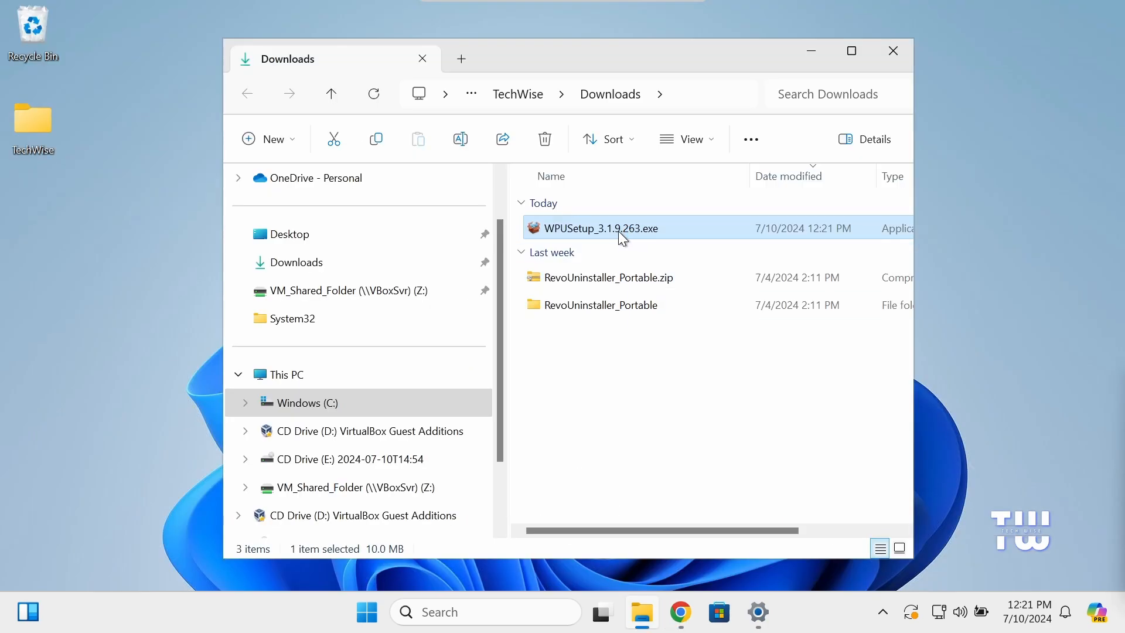
- Run WPUSetup, allow changes, install Wise Program Uninstaller and launch it on Finish
double_click(598, 229)
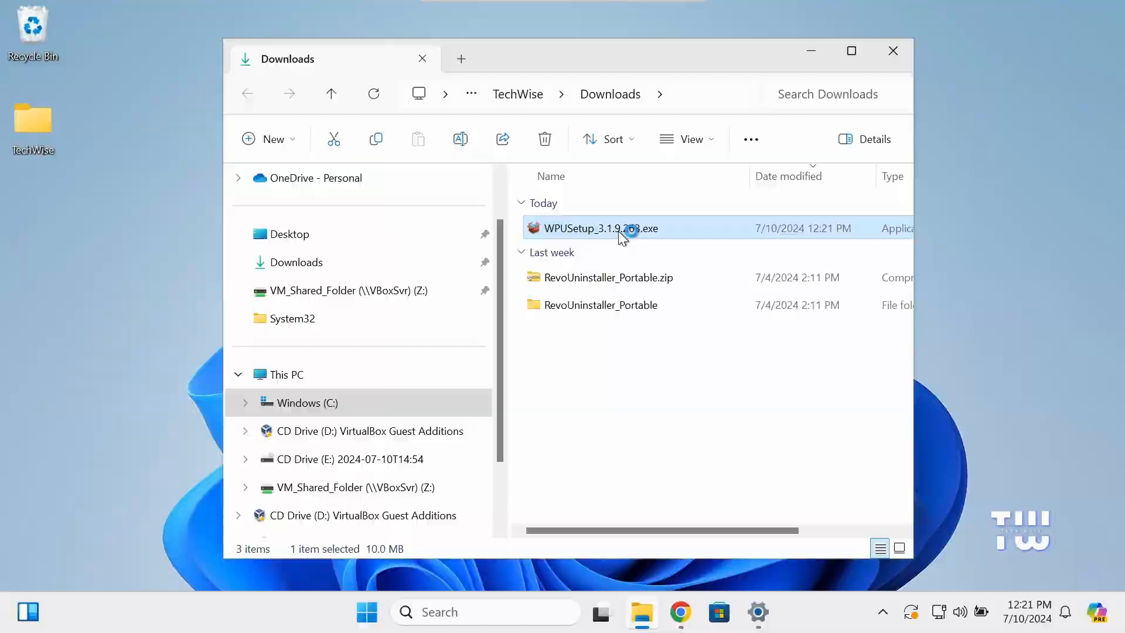
double_click(595, 228)
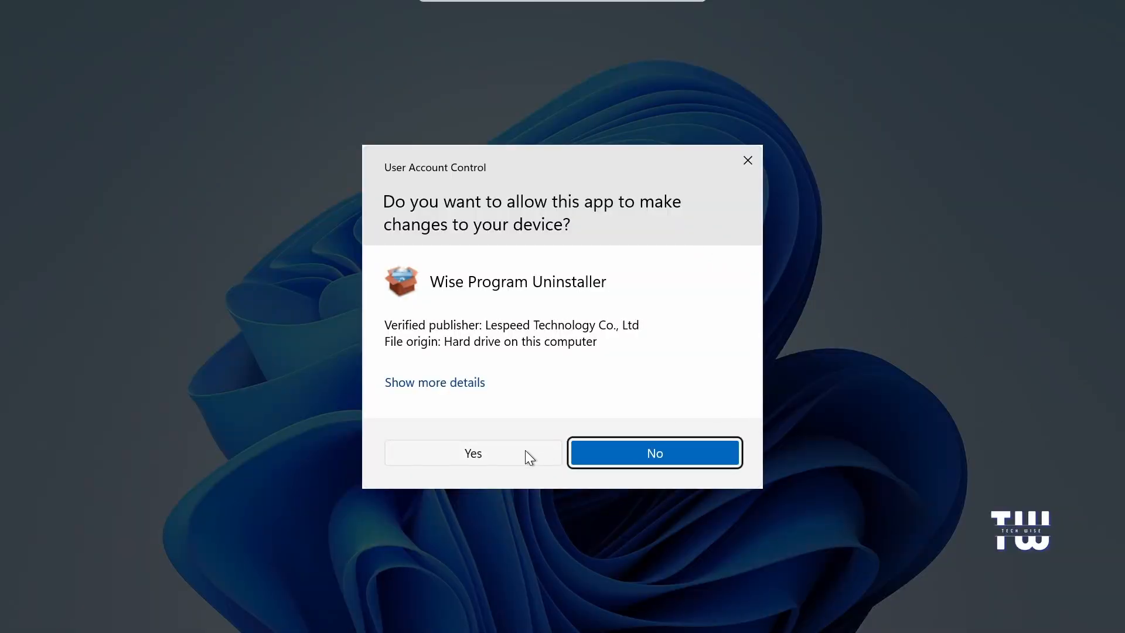
click(472, 452)
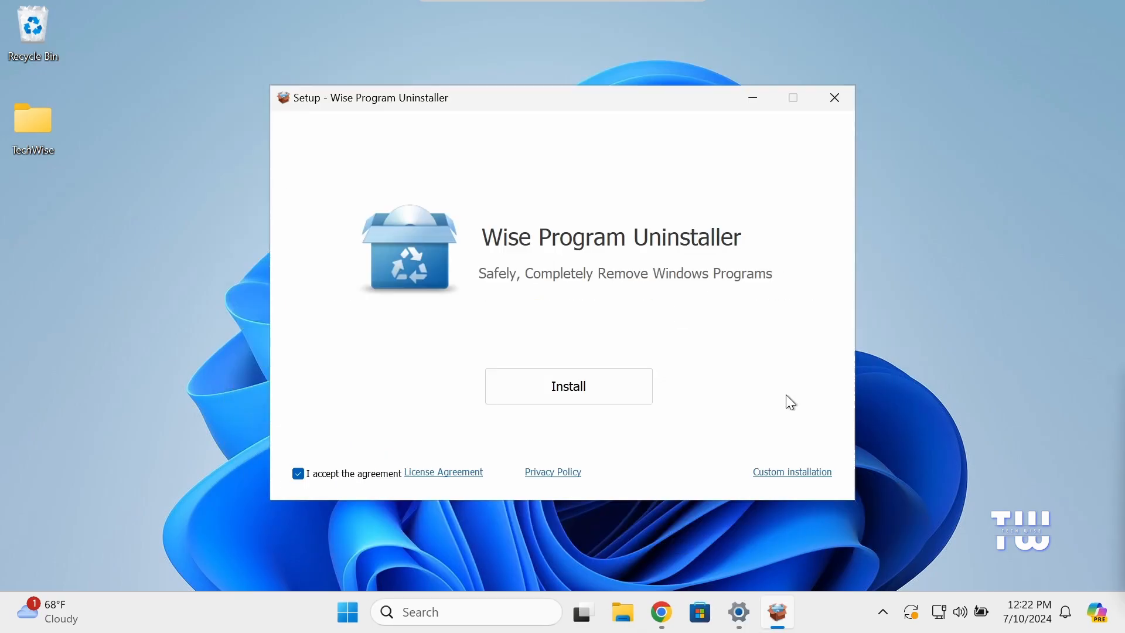
click(567, 386)
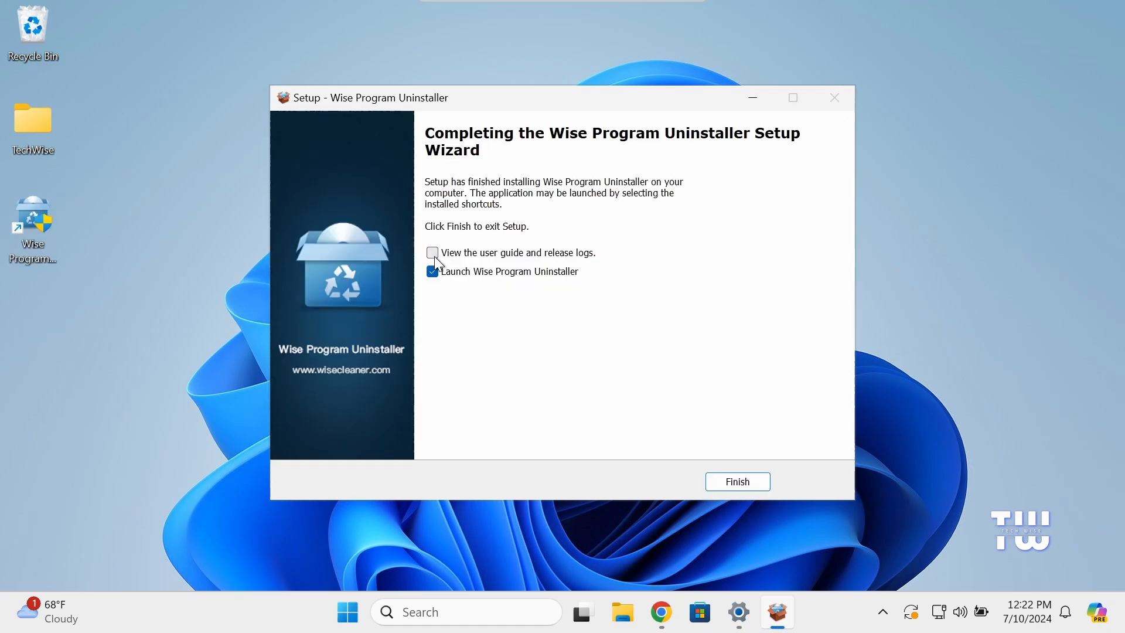
click(737, 480)
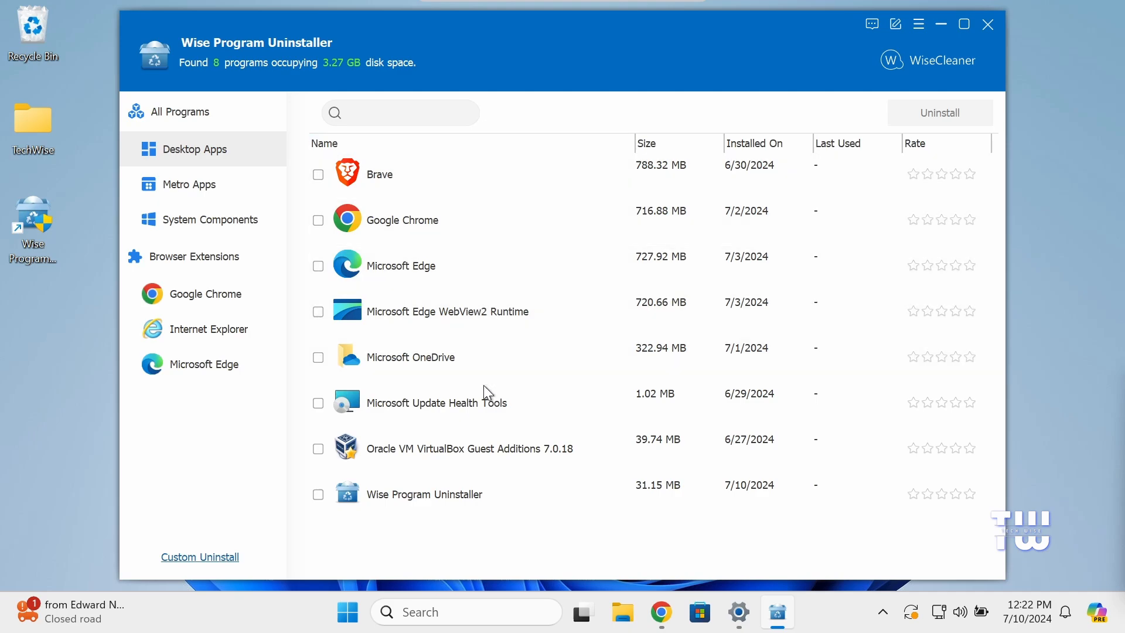
mouse_move(500, 344)
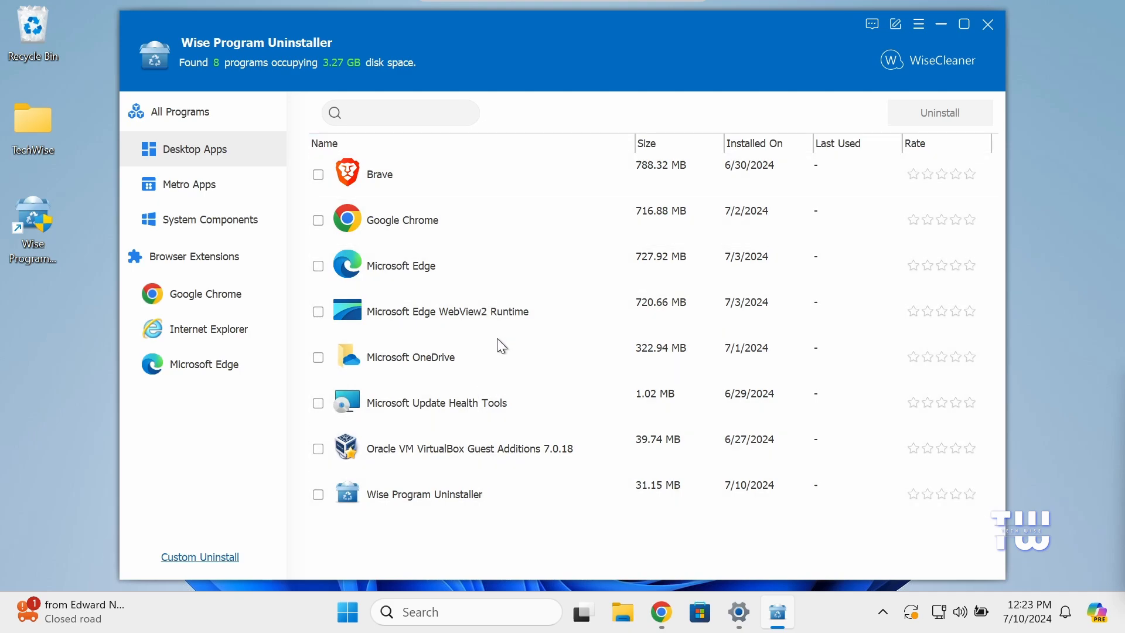
mouse_move(418, 277)
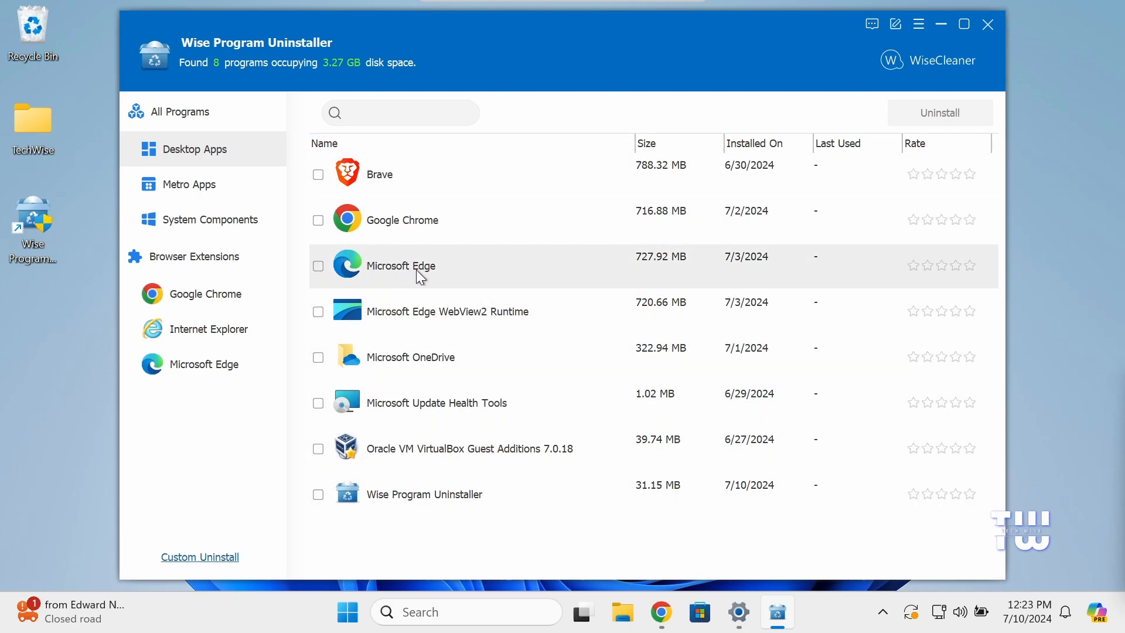
- Force Uninstall Microsoft Edge, remove all selected leftover files and registry entries, and acknowledge the results
click(406, 266)
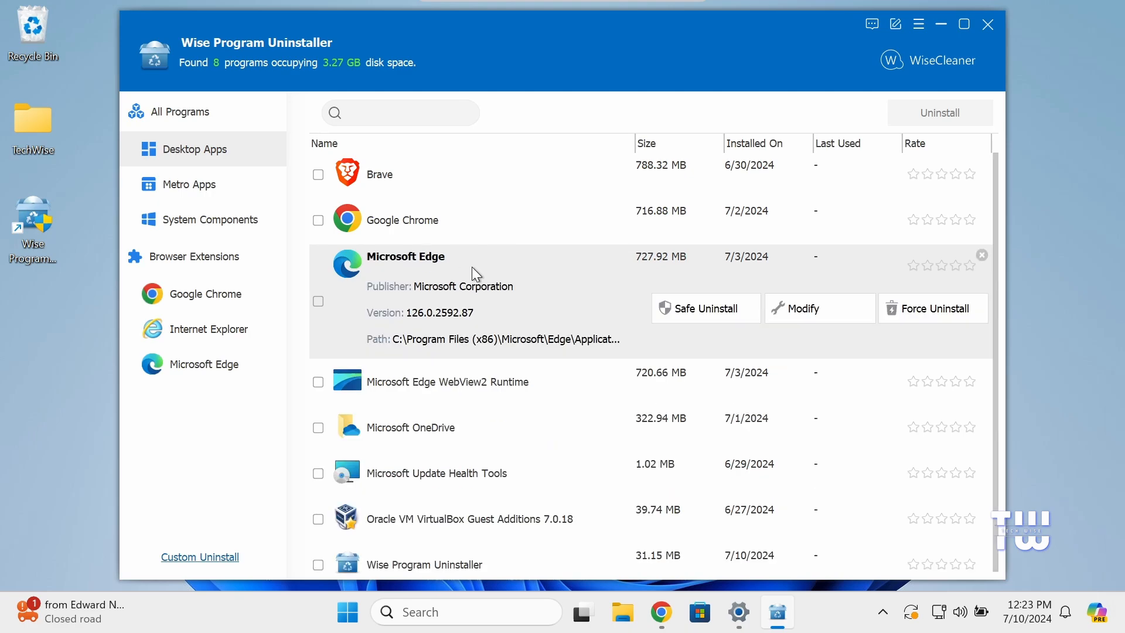
mouse_move(959, 318)
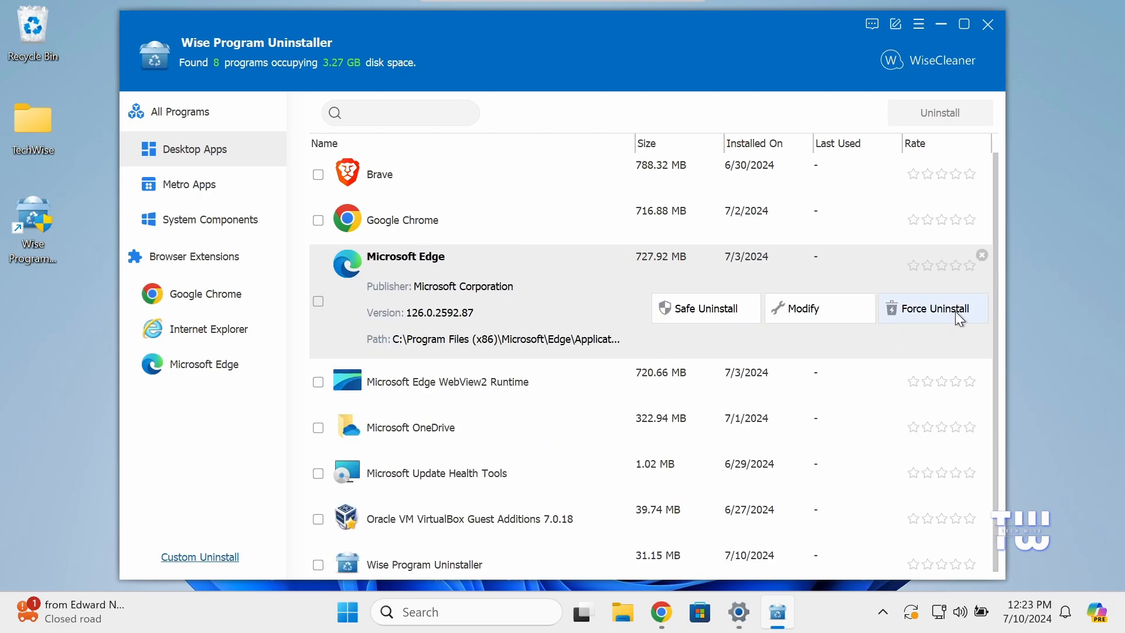
click(933, 309)
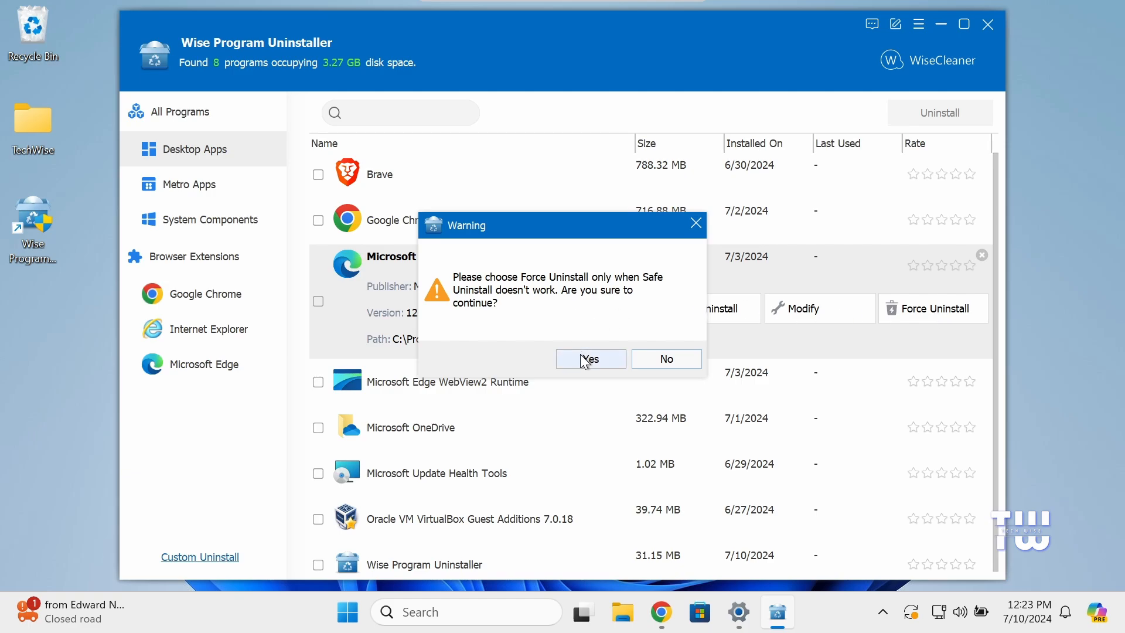
click(589, 358)
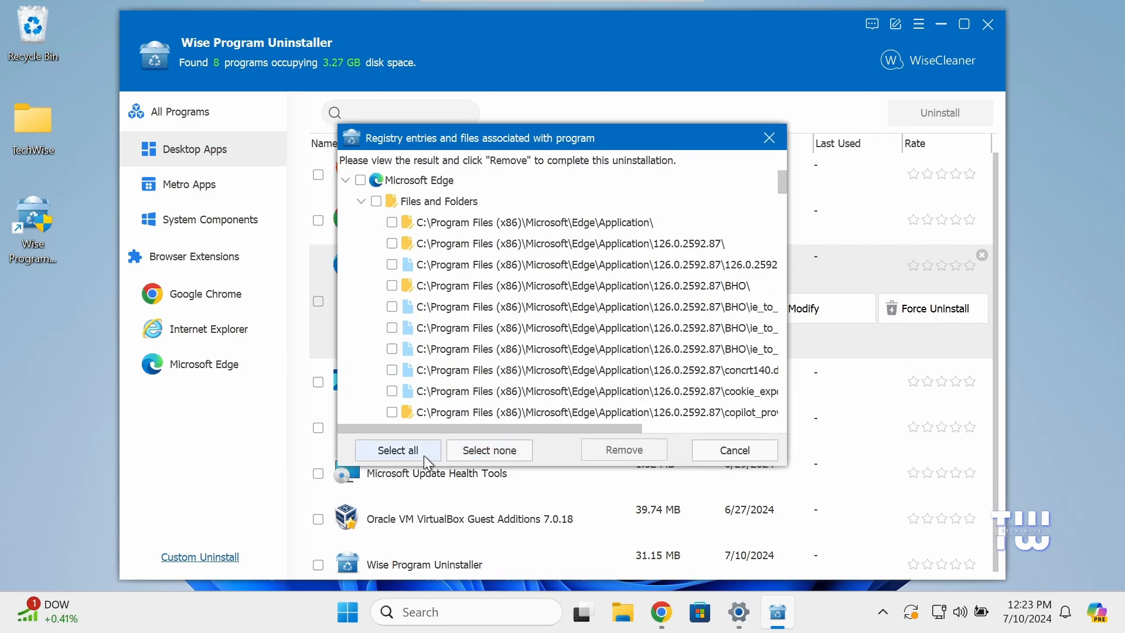
click(397, 450)
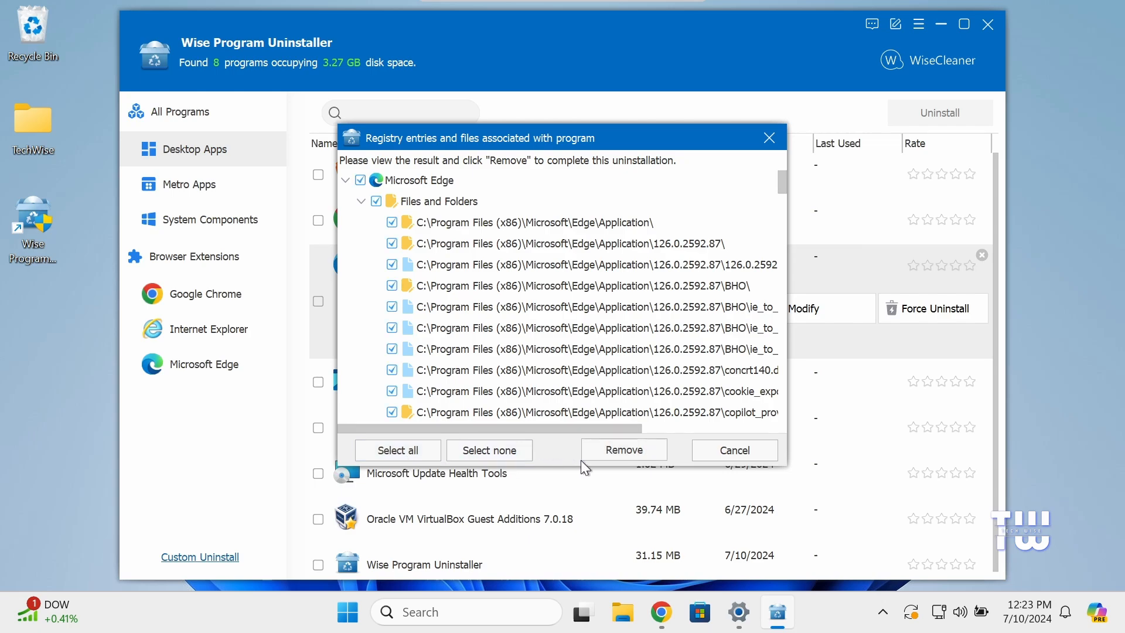
click(623, 450)
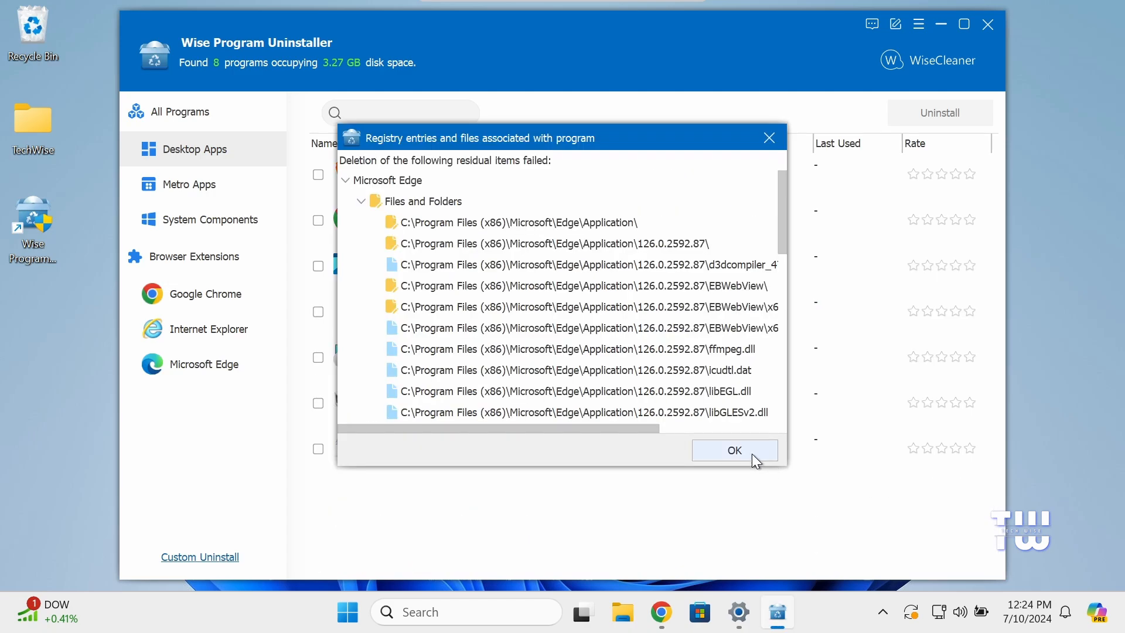
click(733, 450)
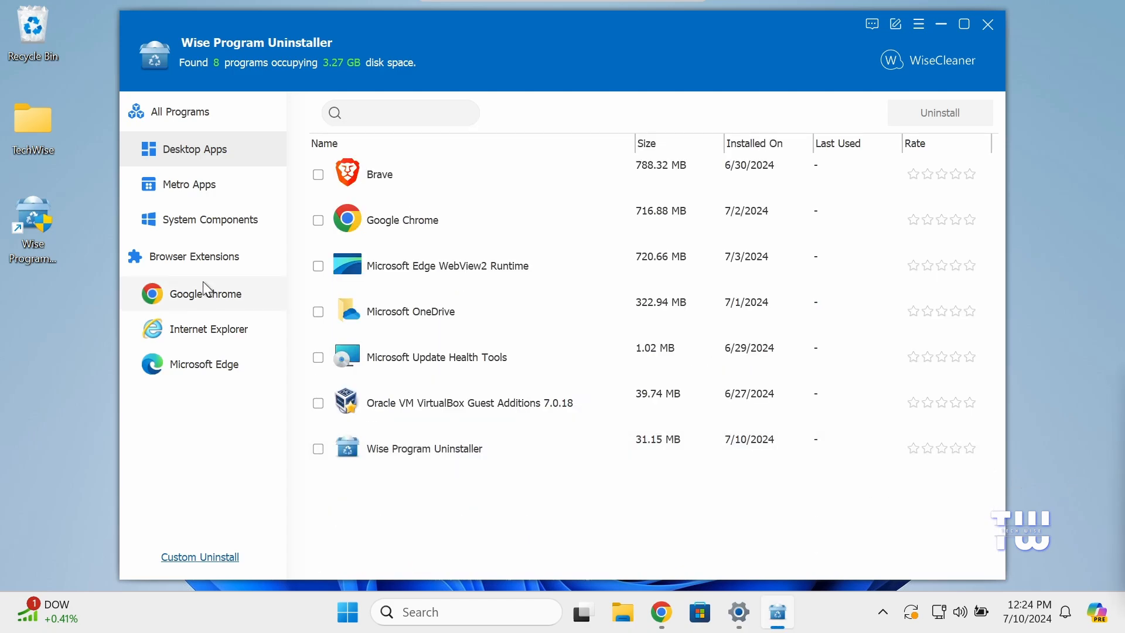
- Under Browser Extensions > Microsoft Edge, uninstall Edge relevant text changes and Google Docs Offline
click(202, 363)
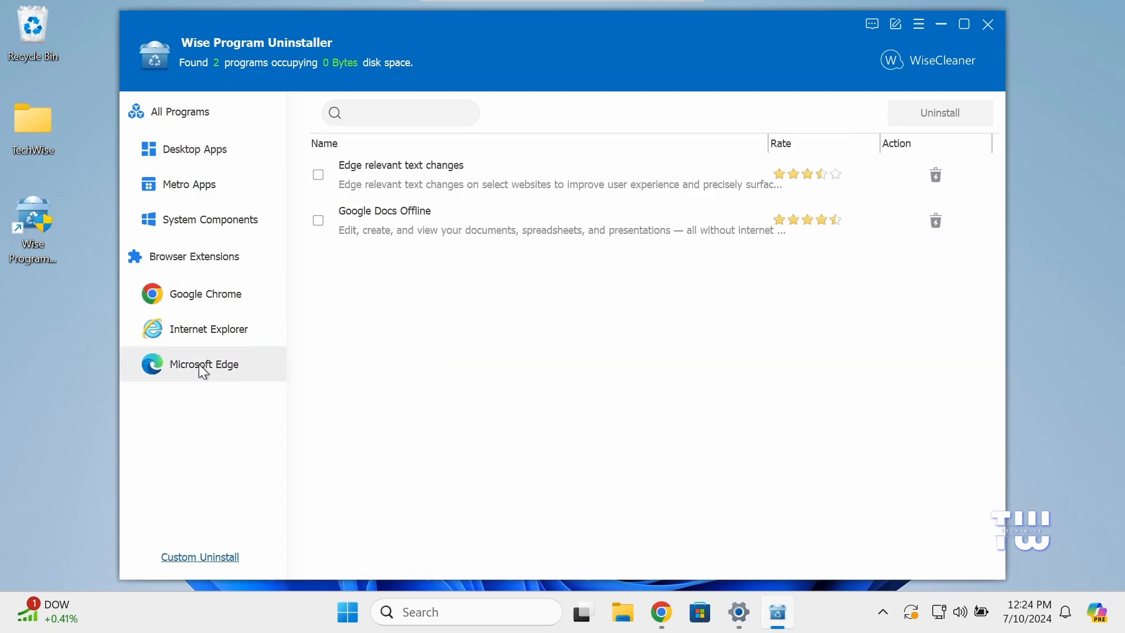
mouse_move(324, 181)
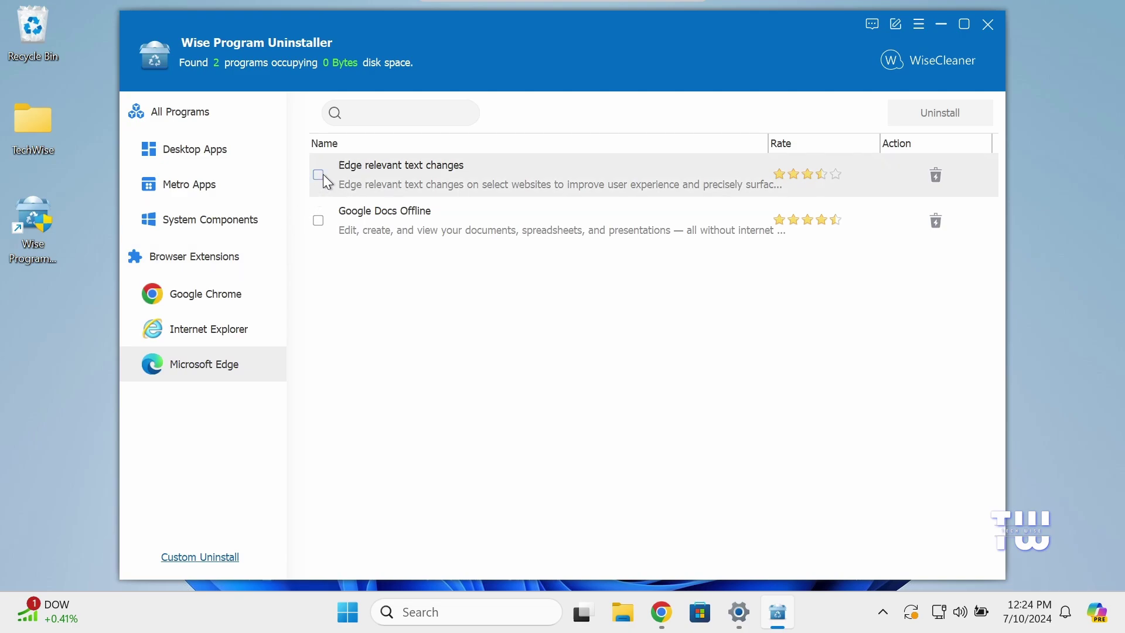
click(317, 220)
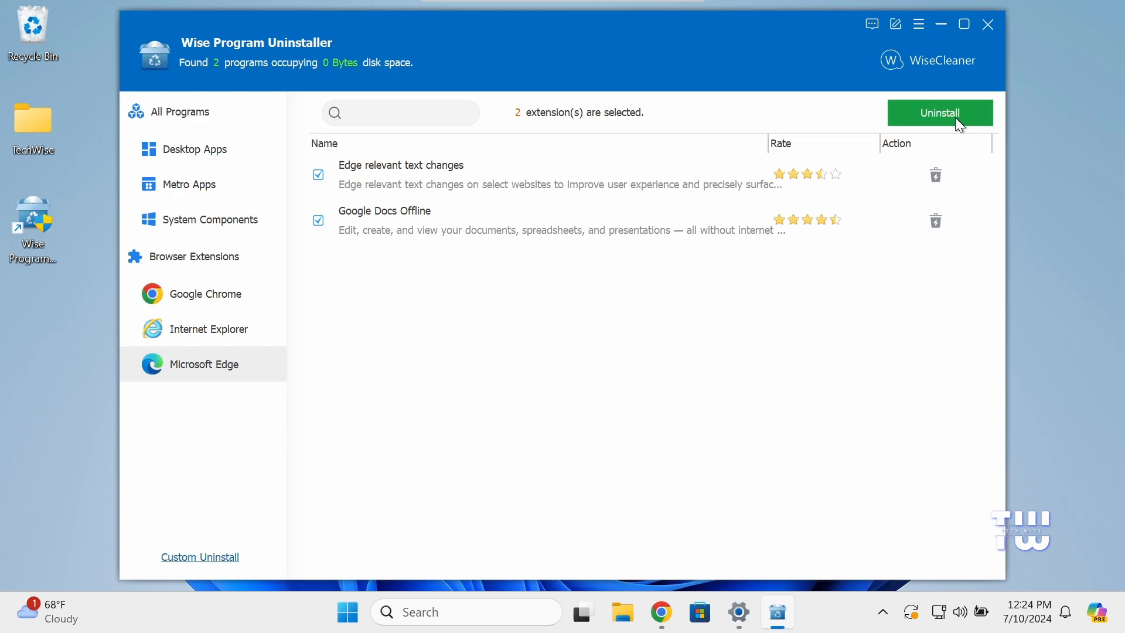
click(939, 112)
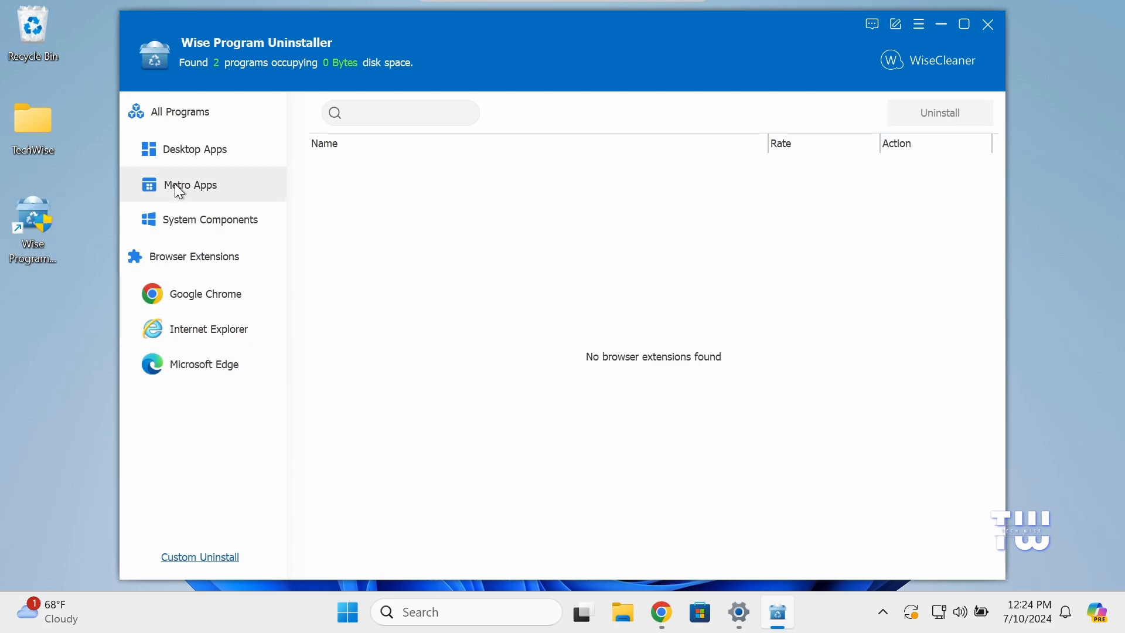
- Uninstall Microsoft Edge from the Metro Apps list, confirm the Notice dialog, and close the uninstaller
click(189, 184)
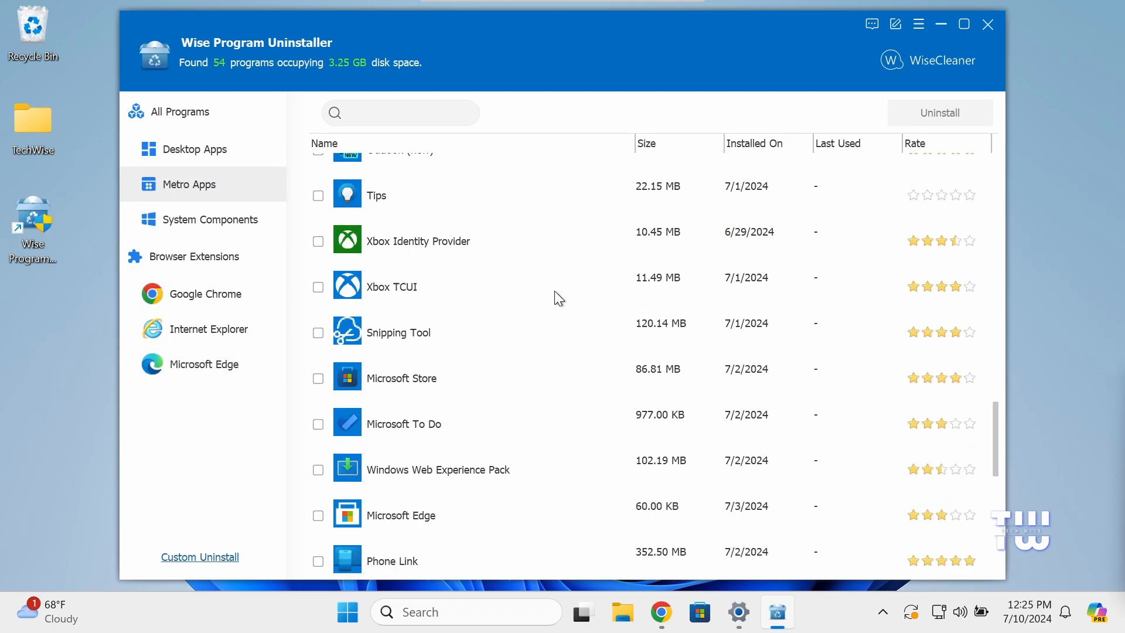
scroll(down, 3)
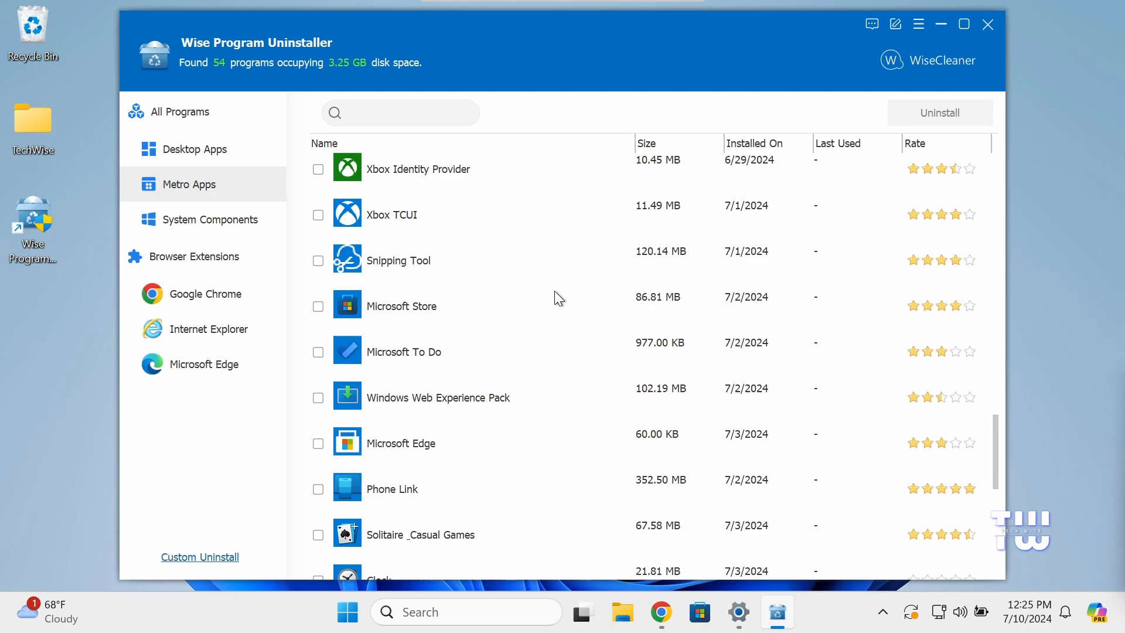
click(319, 443)
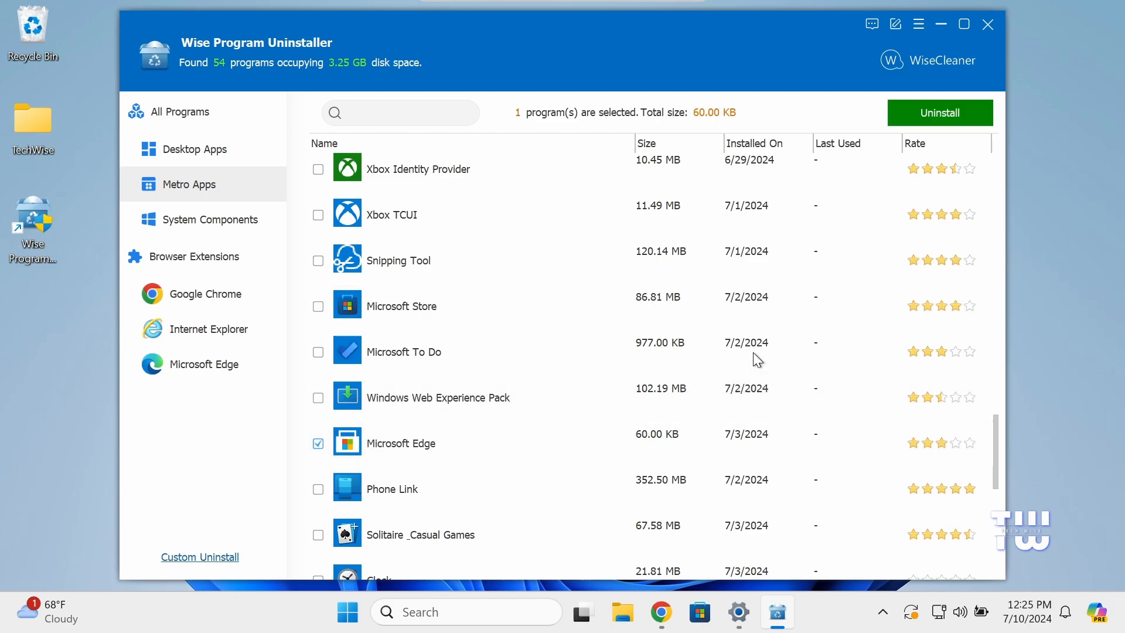
click(939, 113)
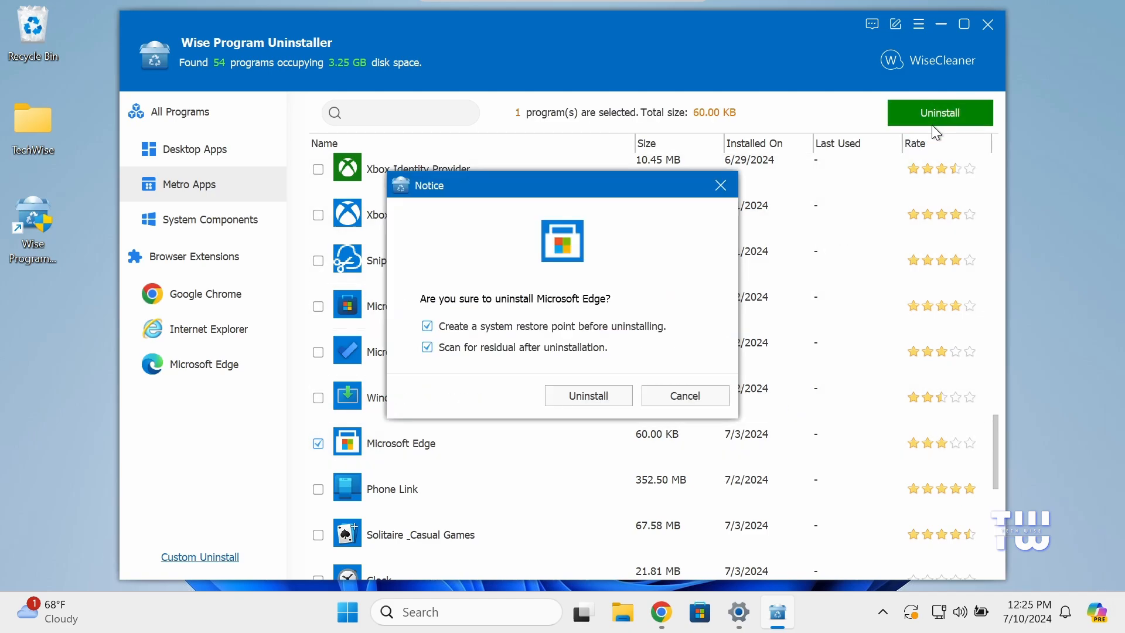
click(587, 395)
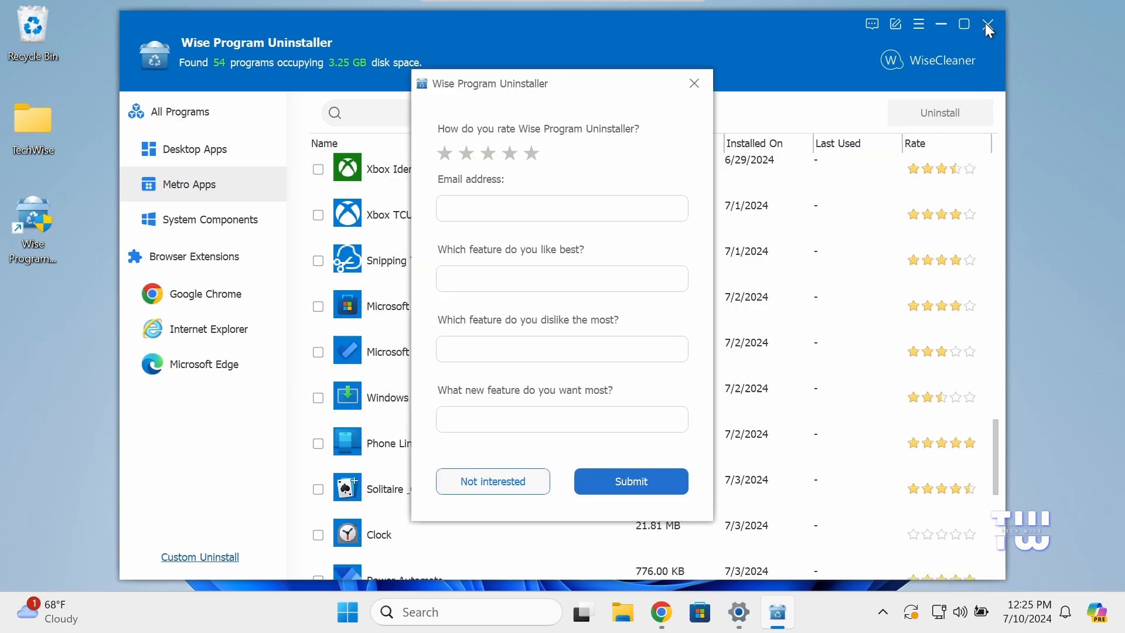
click(988, 23)
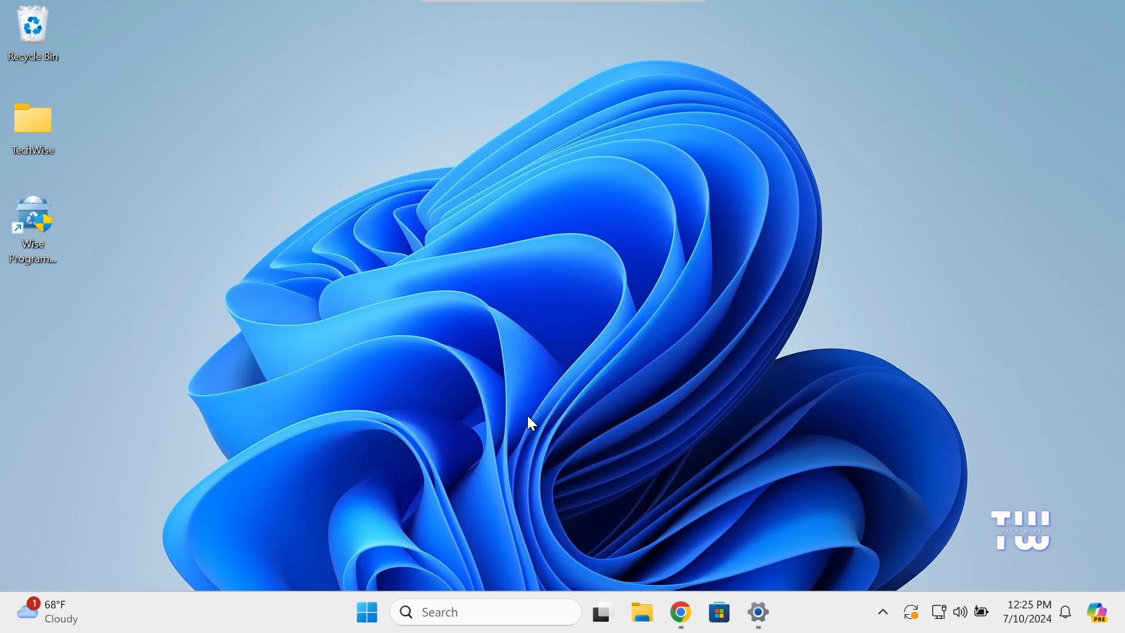
click(367, 611)
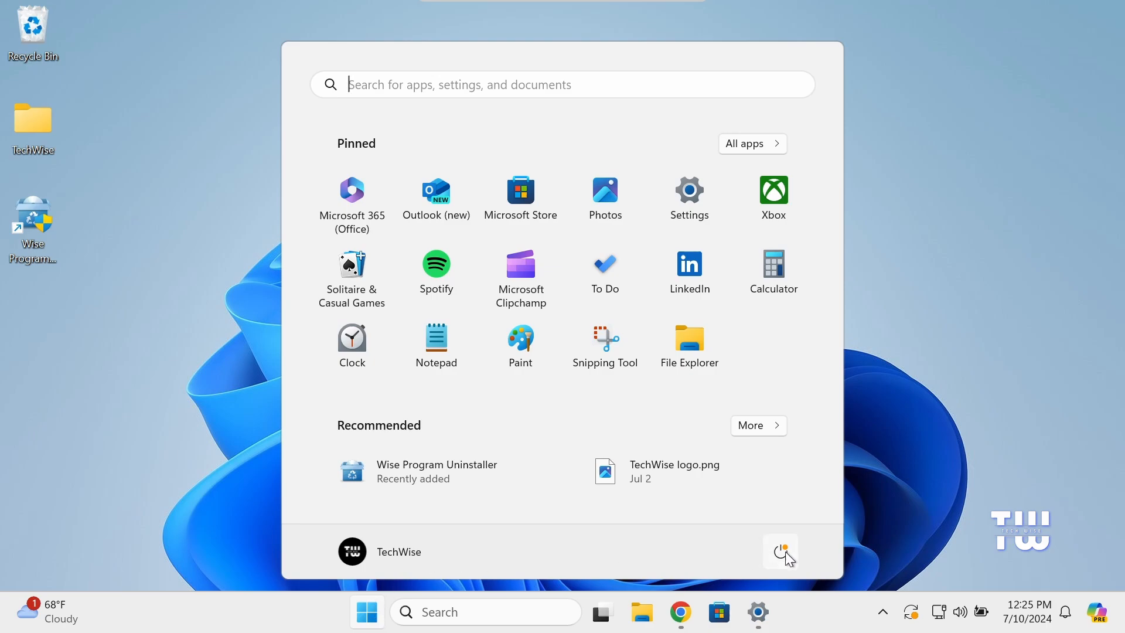
mouse_move(983, 507)
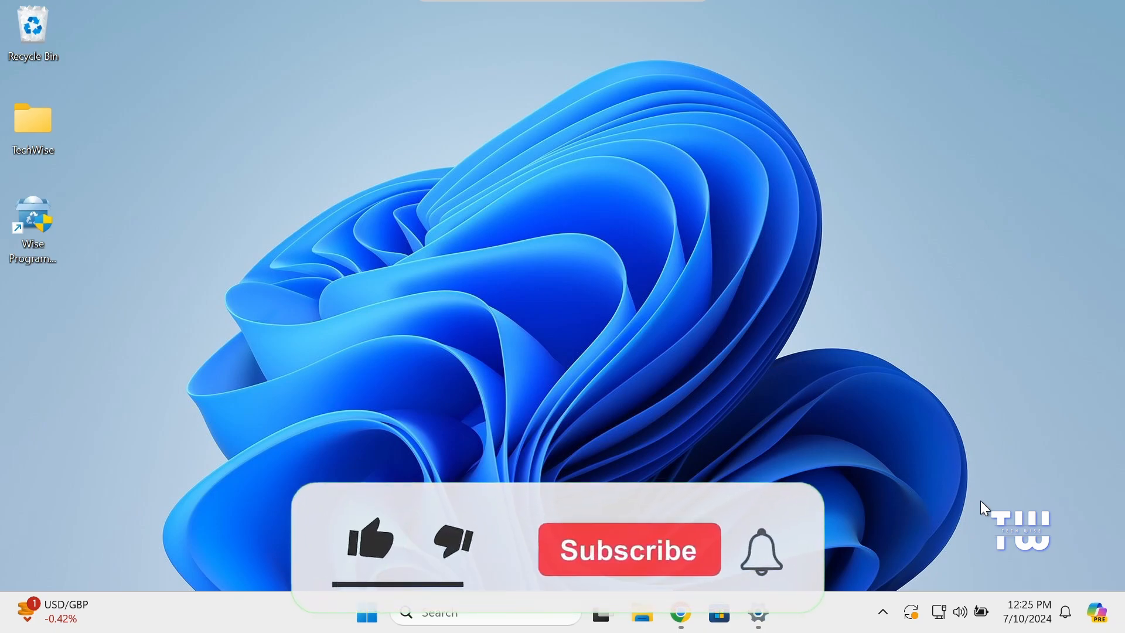
click(371, 543)
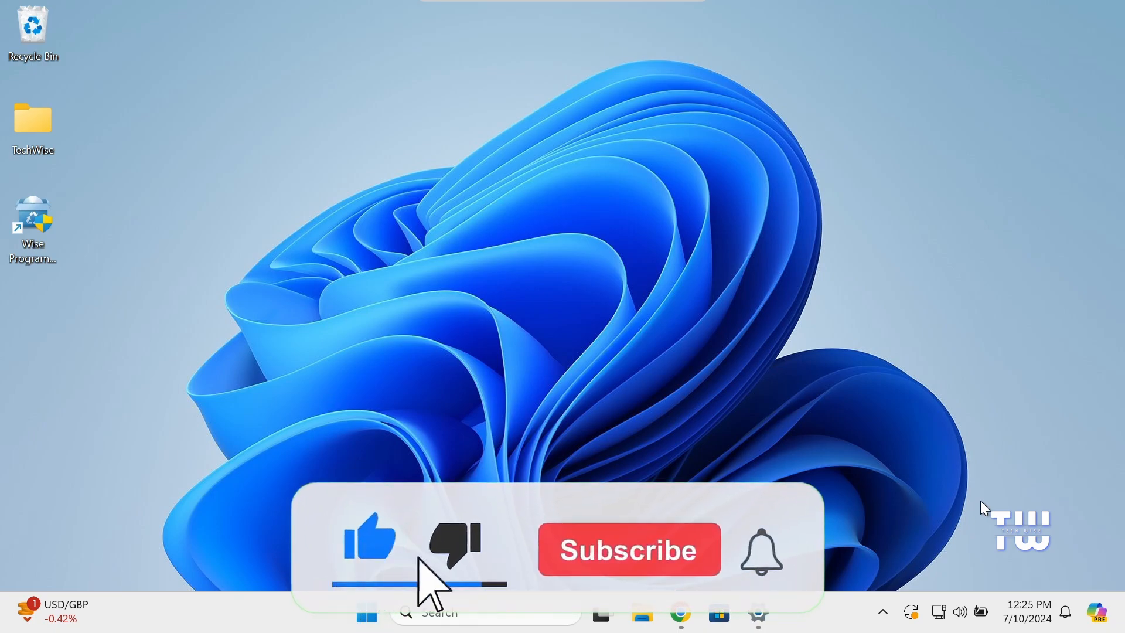
click(628, 548)
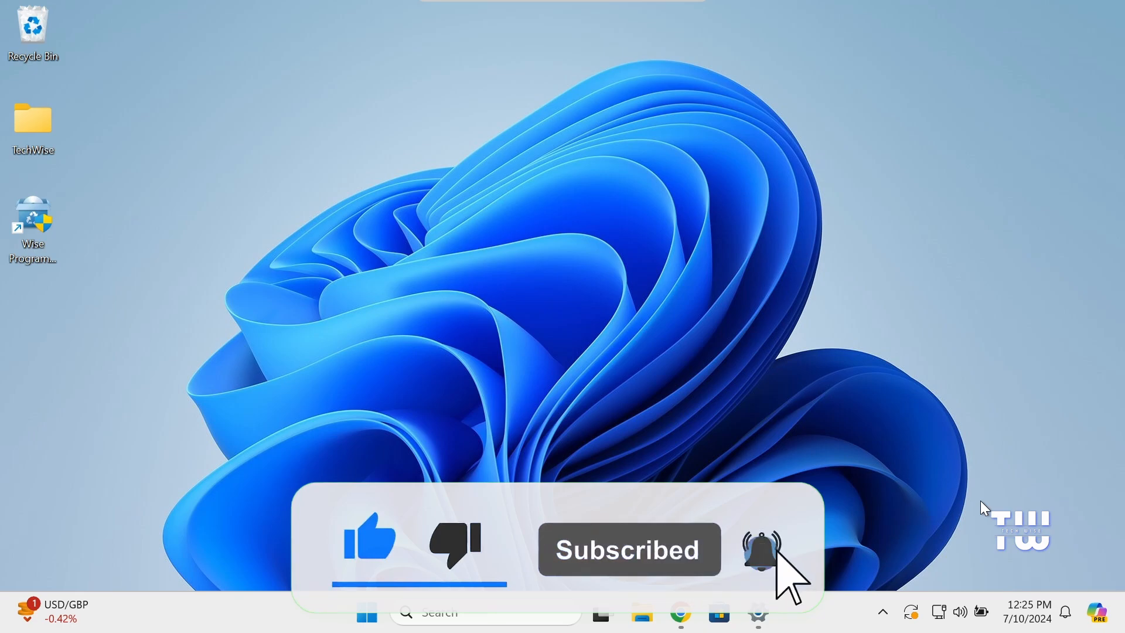